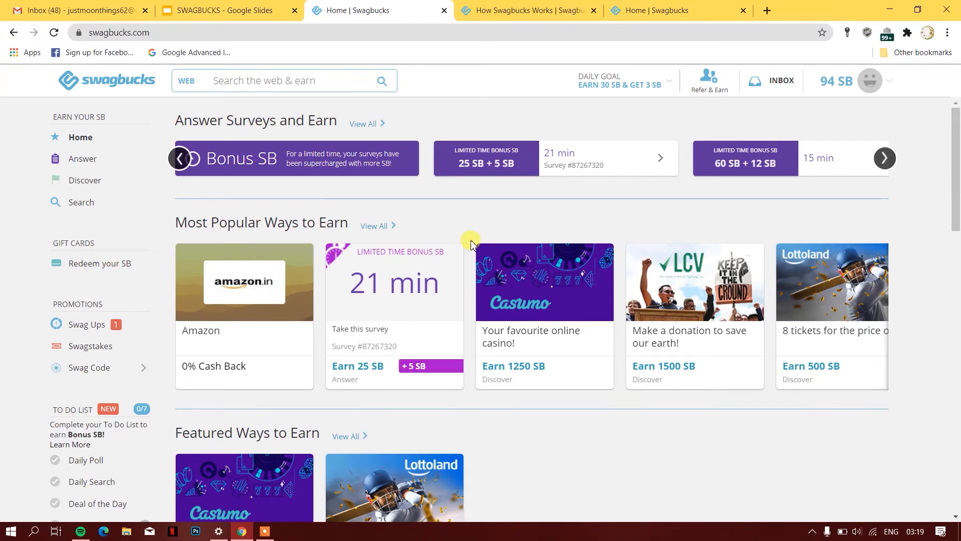
Advance the Most Popular Ways to Earn carousel to reveal more offers
{"action": "scroll", "scroll_direction": "down", "scroll_amount": 3}
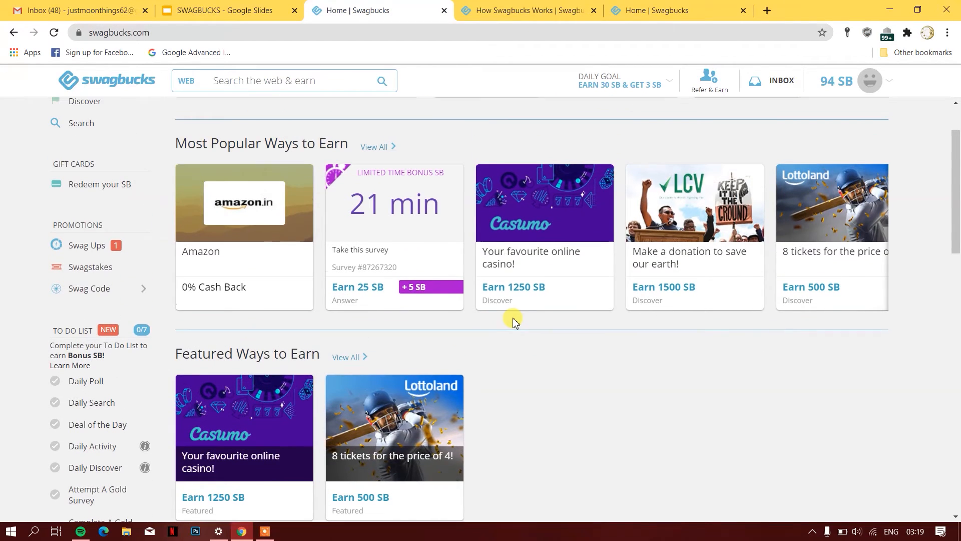
{"action": "mouse_move", "coordinate": [667, 330]}
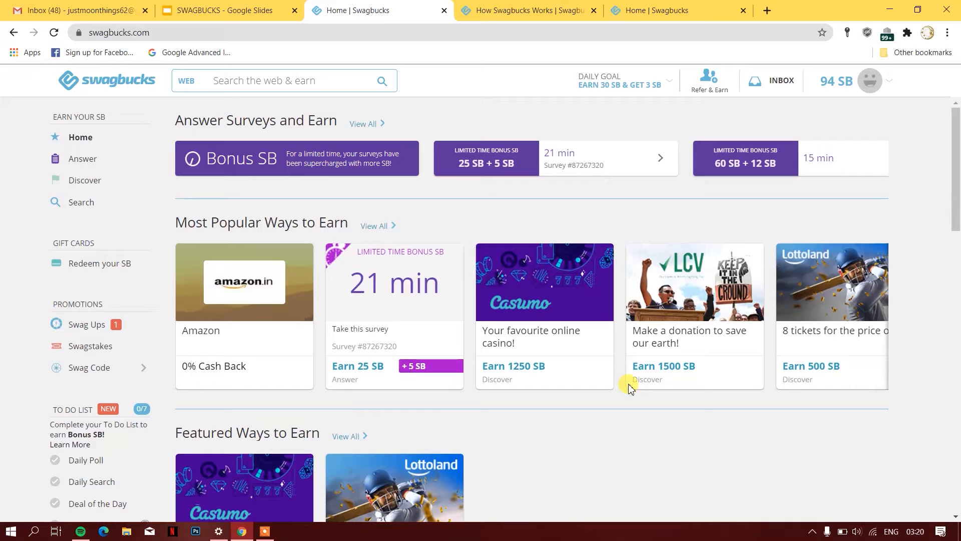
{"action": "left_click", "coordinate": [869, 80]}
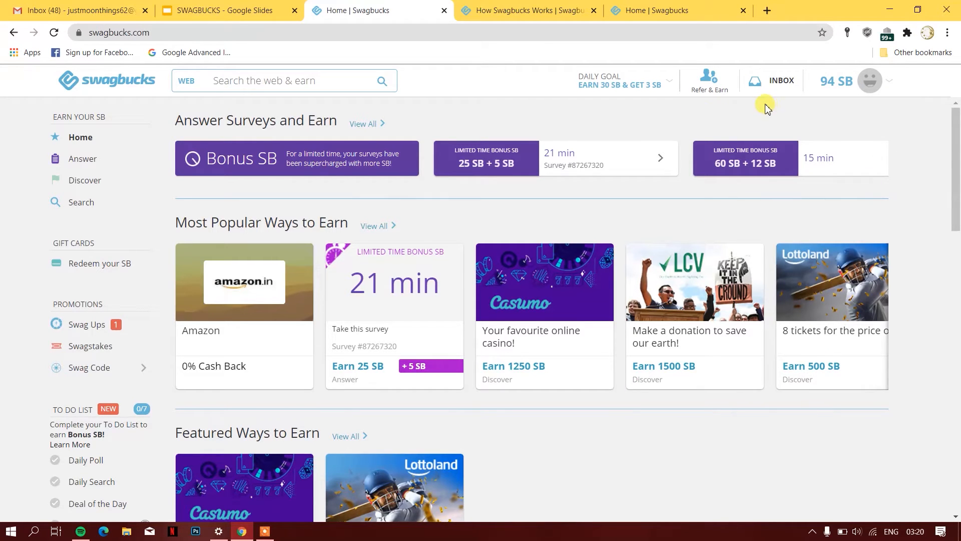
{"action": "mouse_move", "coordinate": [628, 205]}
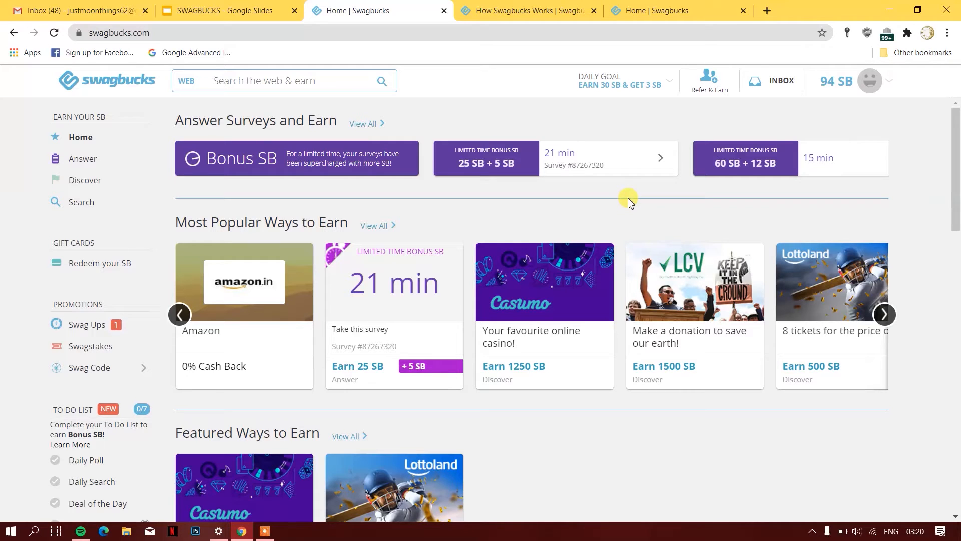
{"action": "mouse_move", "coordinate": [380, 316]}
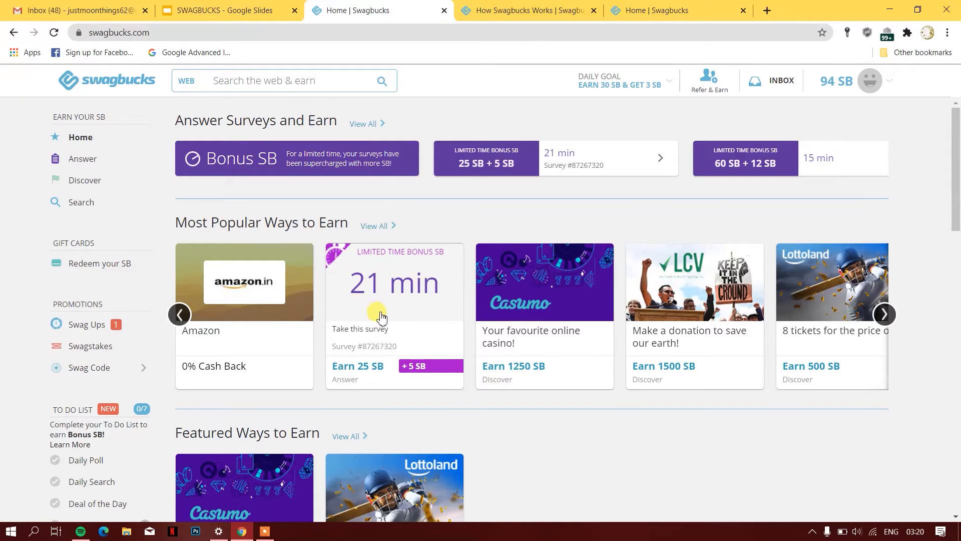
{"action": "mouse_move", "coordinate": [353, 305]}
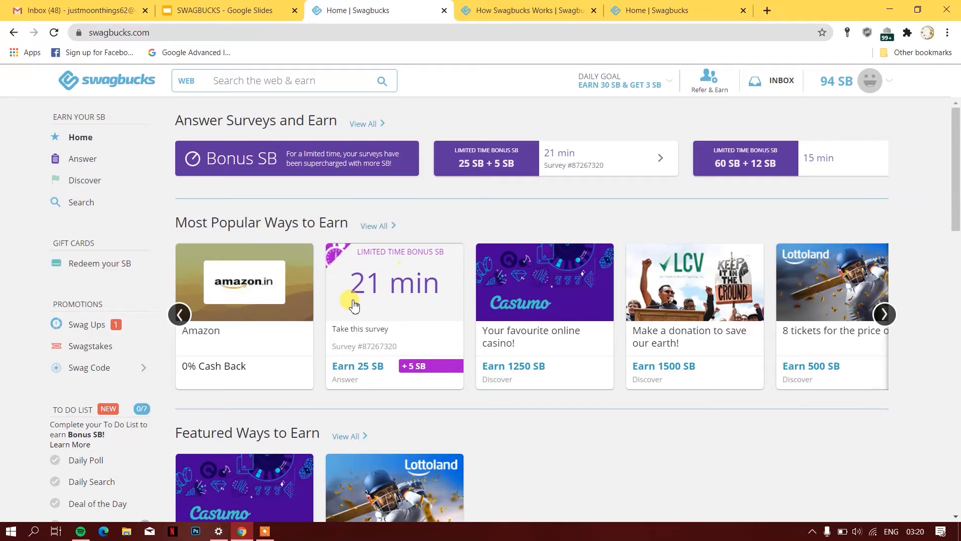
{"action": "mouse_move", "coordinate": [368, 370]}
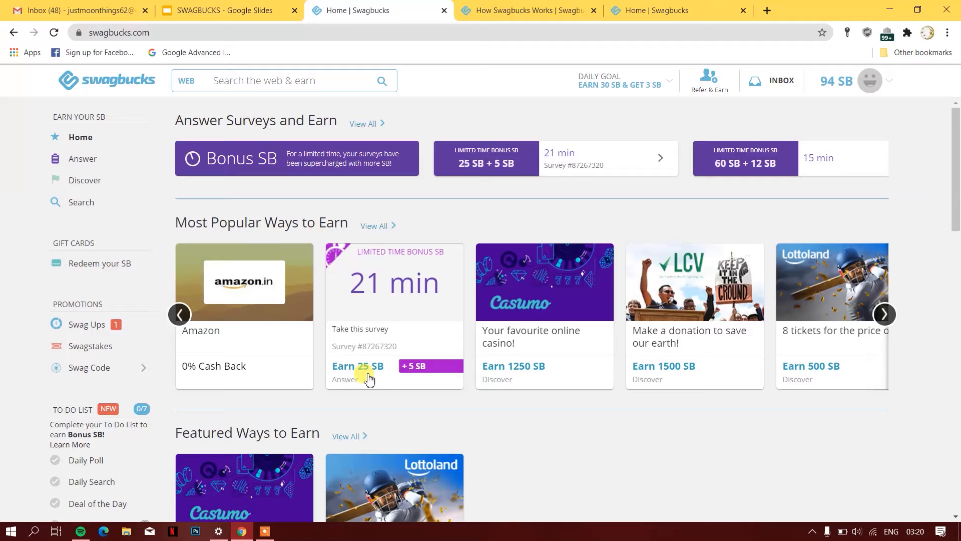
{"action": "mouse_move", "coordinate": [358, 294]}
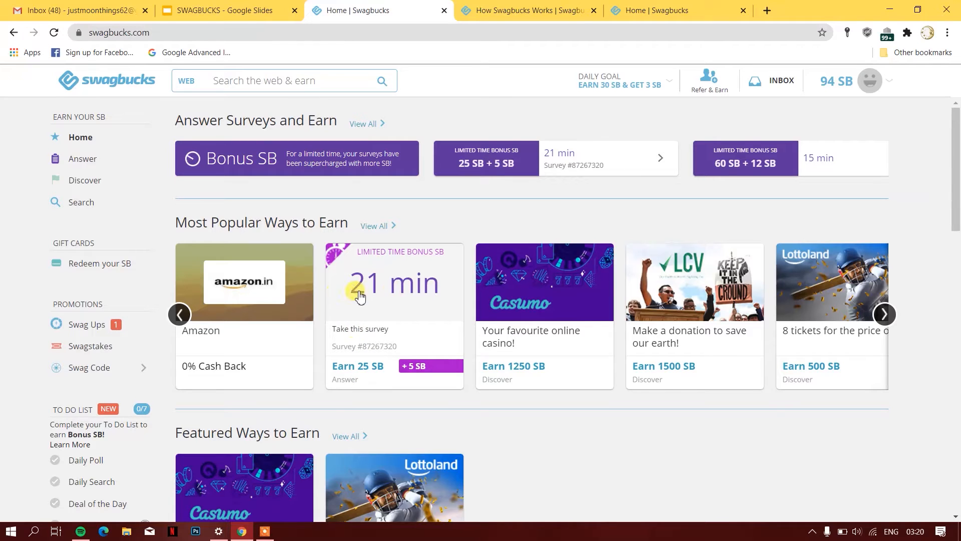
{"action": "mouse_move", "coordinate": [382, 301]}
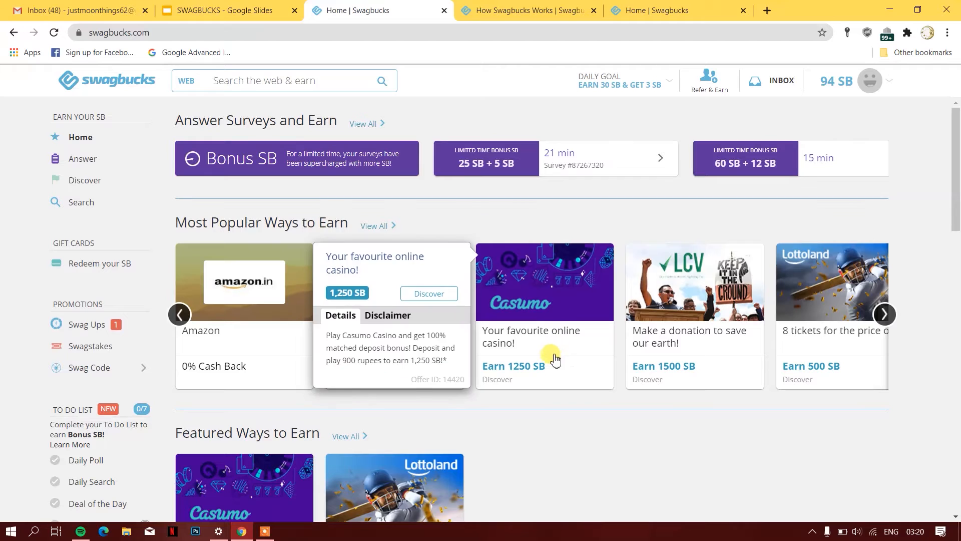
{"action": "mouse_move", "coordinate": [578, 375]}
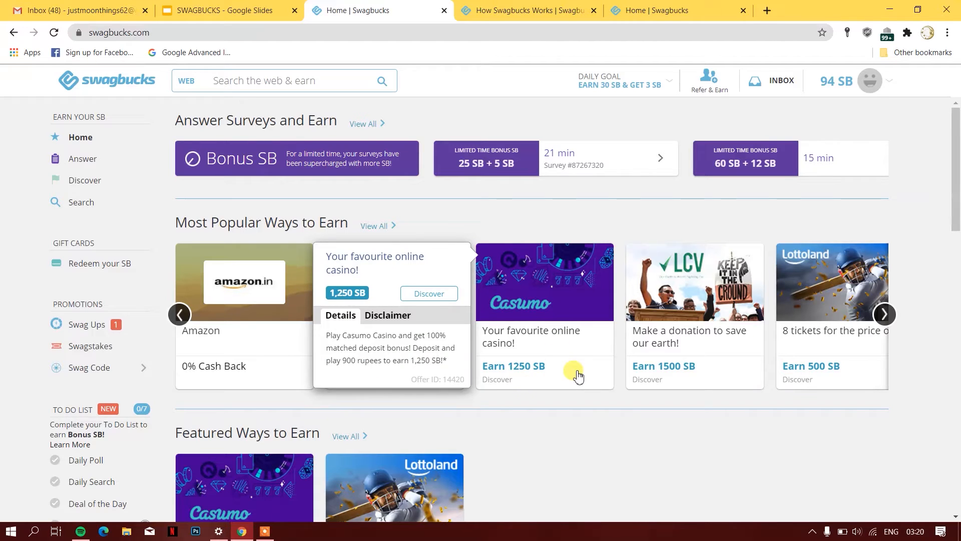
{"action": "left_click", "coordinate": [884, 314]}
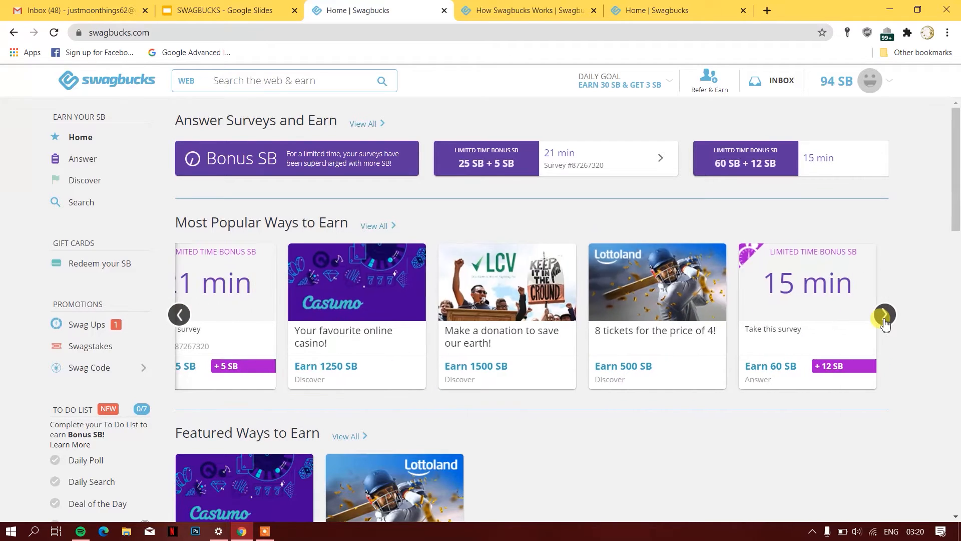
{"action": "mouse_move", "coordinate": [135, 283]}
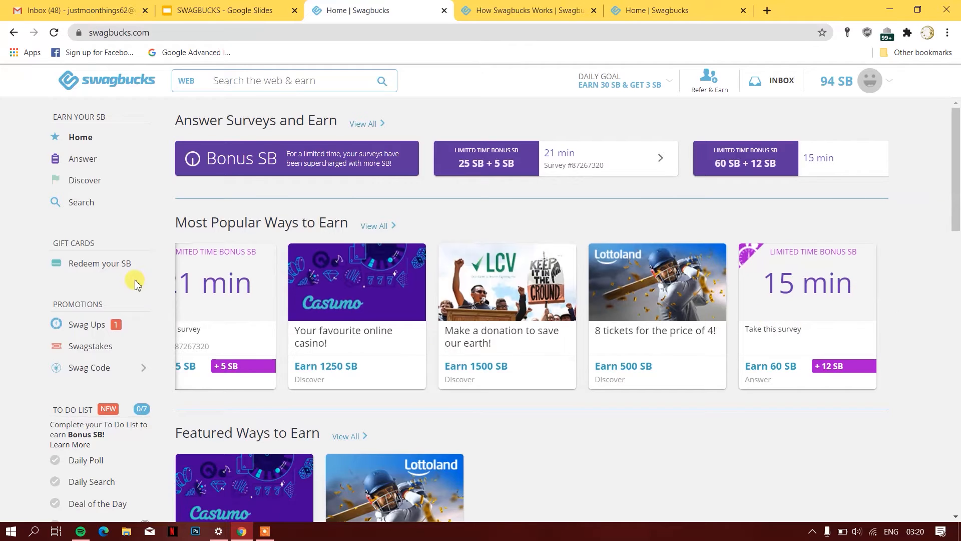
Scroll down and open the Swag Code entry box
{"action": "scroll", "scroll_direction": "down", "scroll_amount": 3}
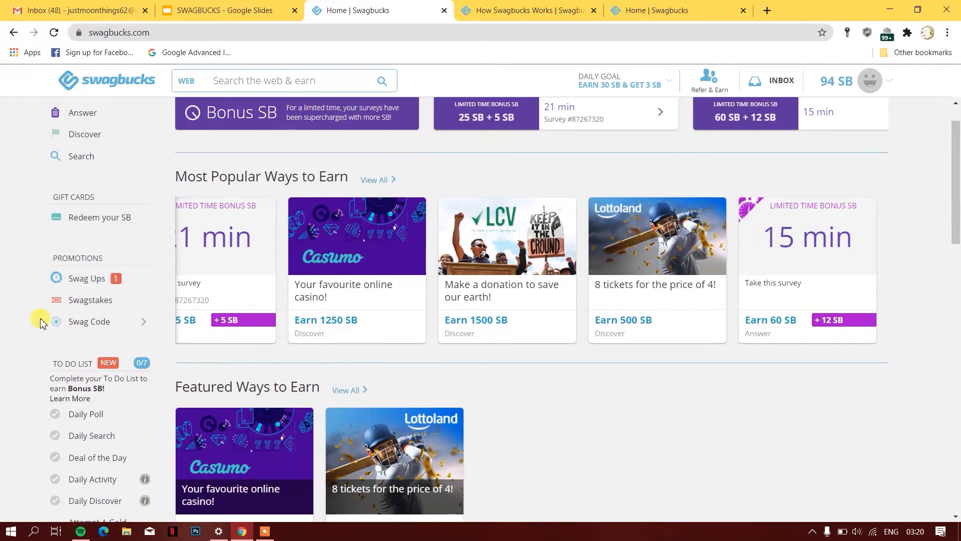
{"action": "scroll", "scroll_direction": "down", "scroll_amount": 3}
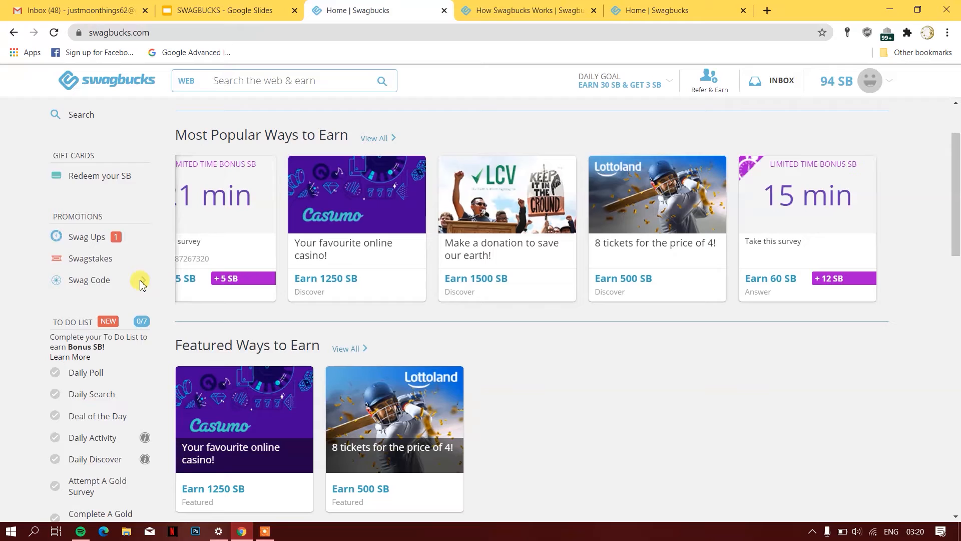
{"action": "mouse_move", "coordinate": [88, 279]}
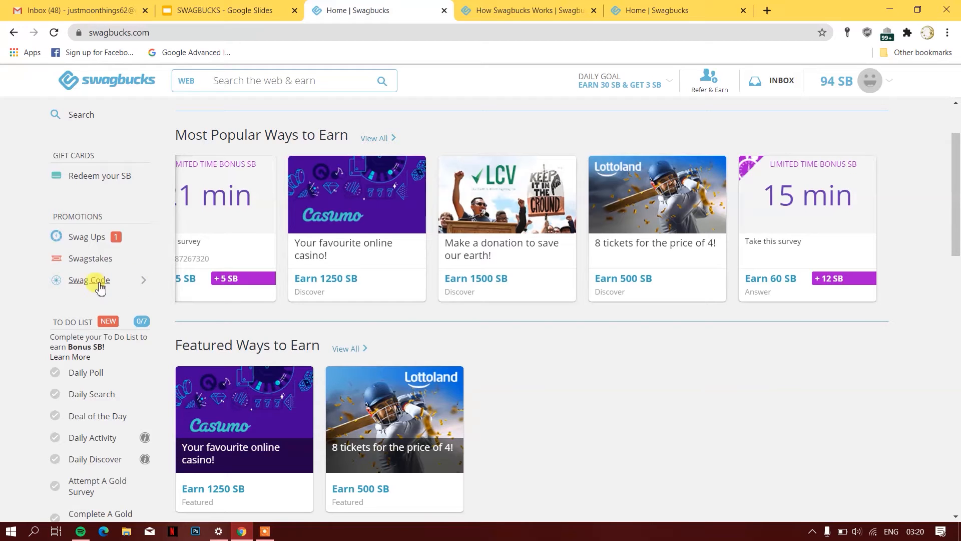
{"action": "left_click", "coordinate": [88, 279]}
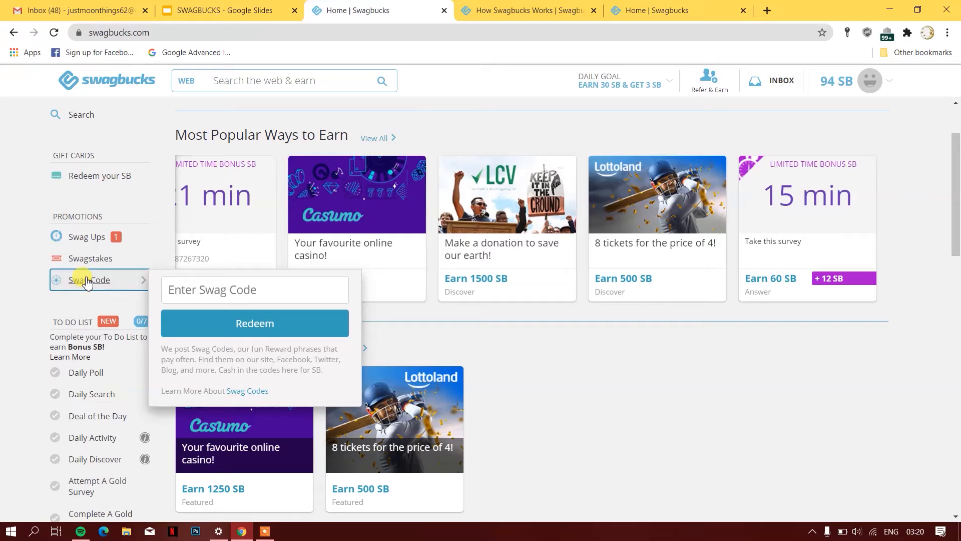
{"action": "mouse_move", "coordinate": [90, 258]}
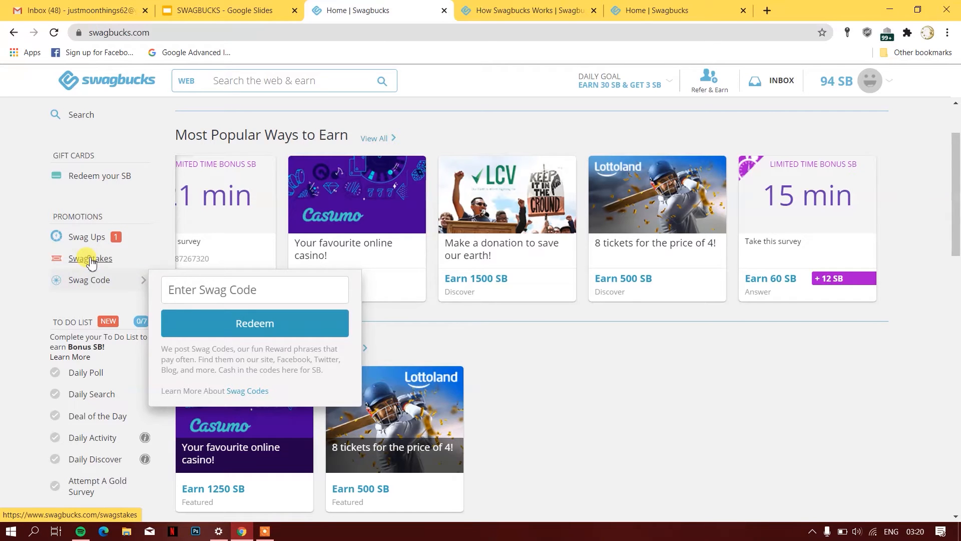
Go to Swagstakes, listing soon-ending giveaways with entry counts and SB prices
{"action": "left_click", "coordinate": [89, 258]}
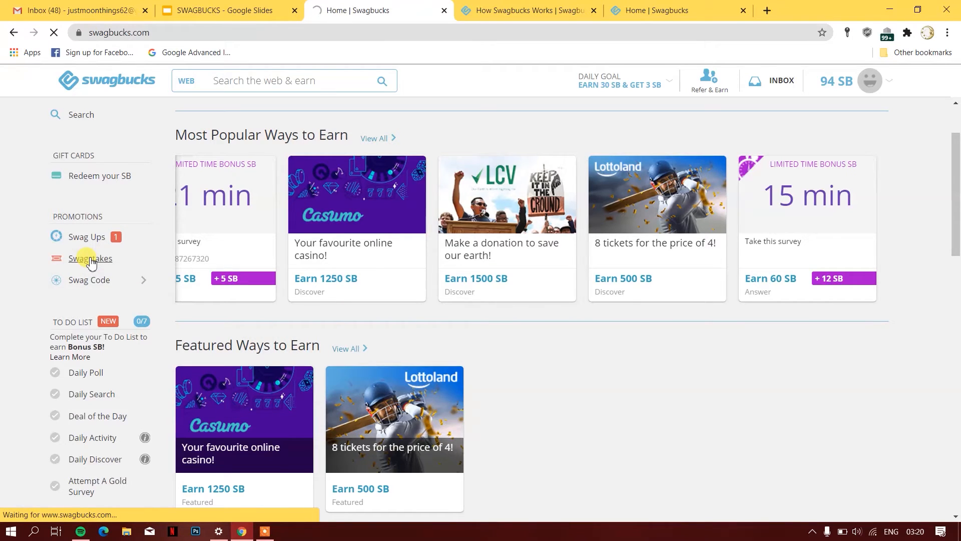
{"action": "left_click", "coordinate": [90, 258]}
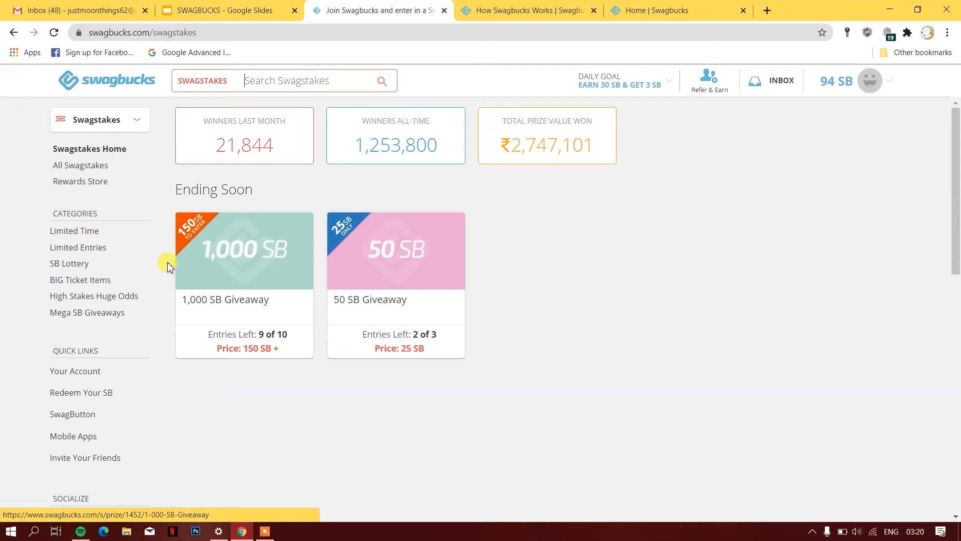
{"action": "mouse_move", "coordinate": [497, 273]}
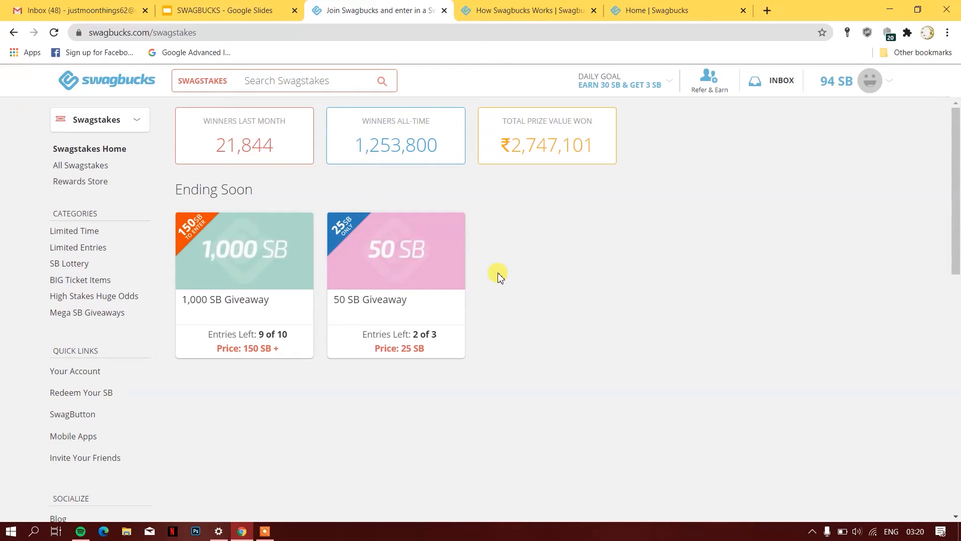
{"action": "mouse_move", "coordinate": [463, 312]}
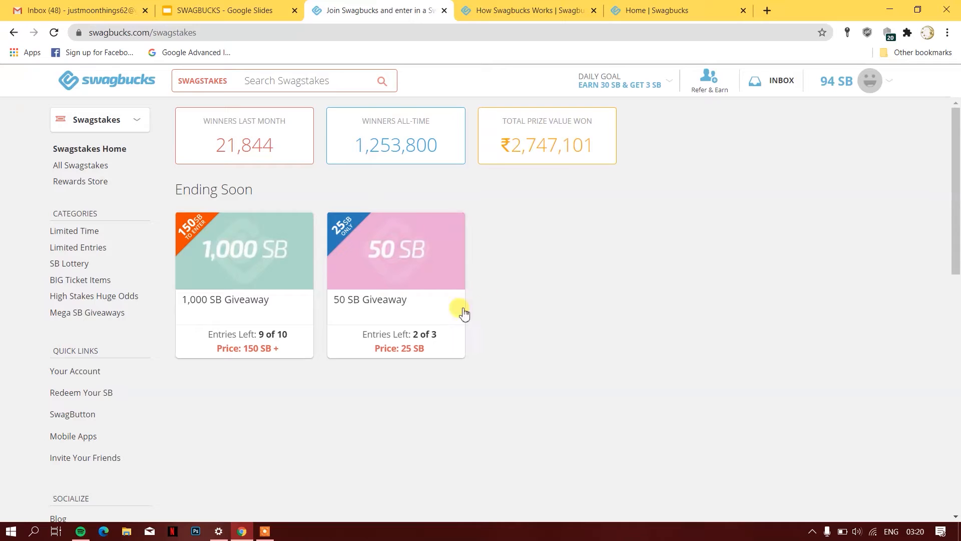
{"action": "mouse_move", "coordinate": [69, 262]}
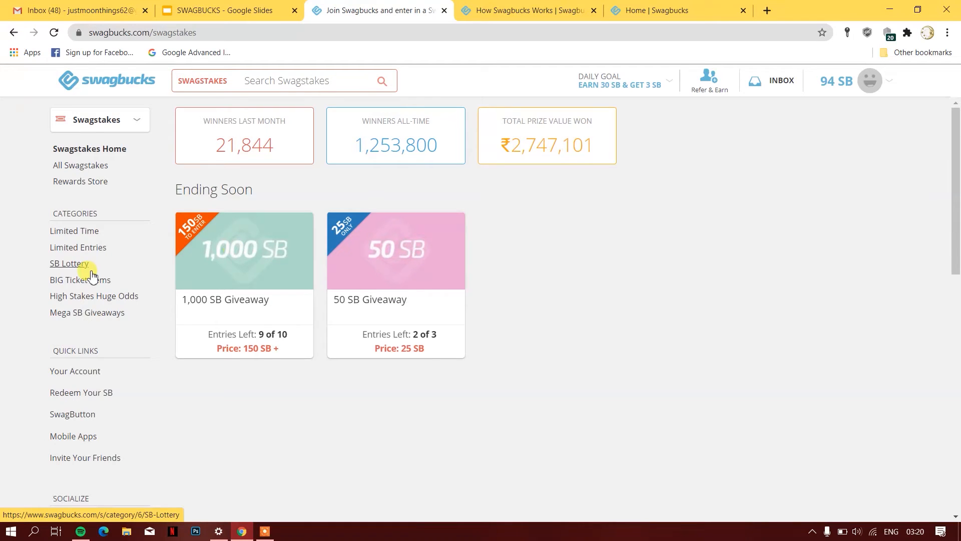
{"action": "mouse_move", "coordinate": [80, 166]}
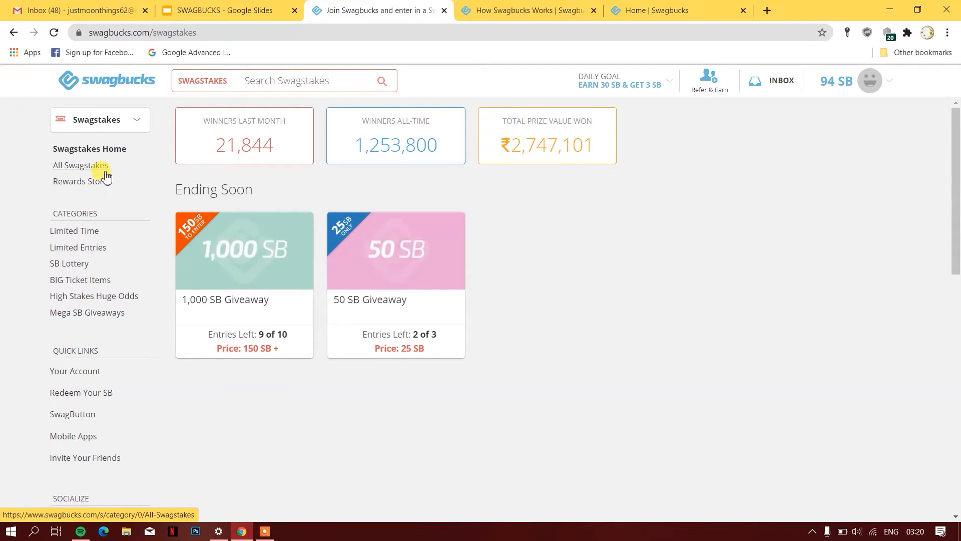
Use the Swagbucks logo menu to return to the home page and its daily to-do list
{"action": "left_click", "coordinate": [107, 80]}
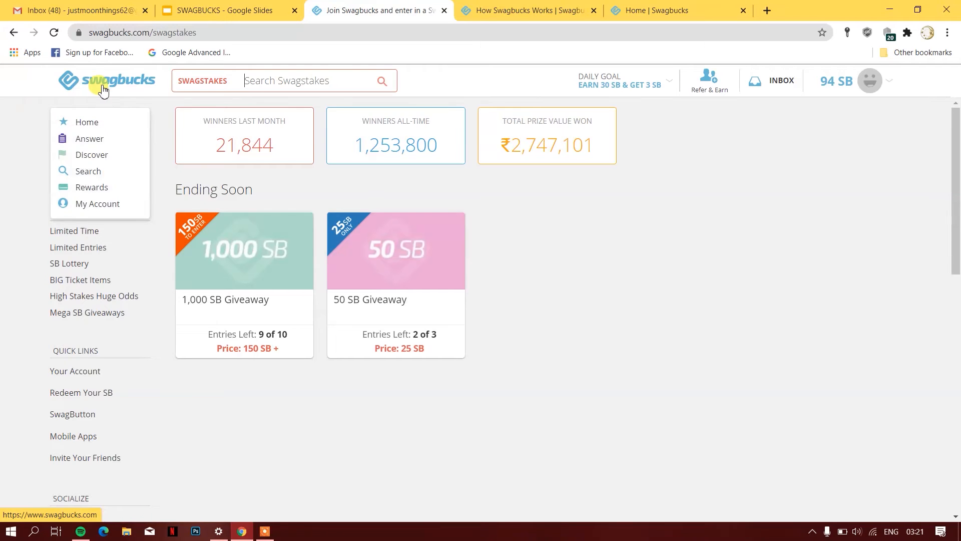
{"action": "left_click", "coordinate": [106, 80]}
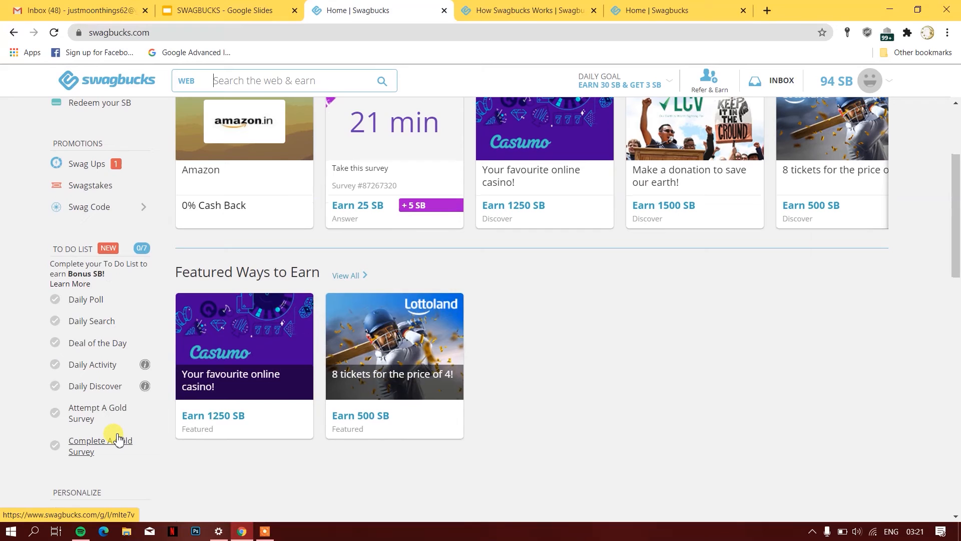
{"action": "mouse_move", "coordinate": [69, 316]}
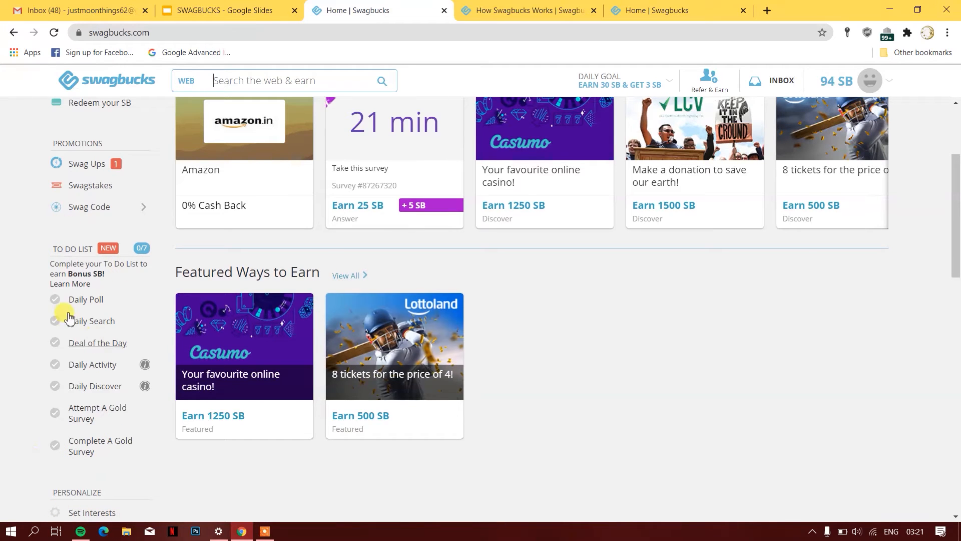
{"action": "mouse_move", "coordinate": [117, 261]}
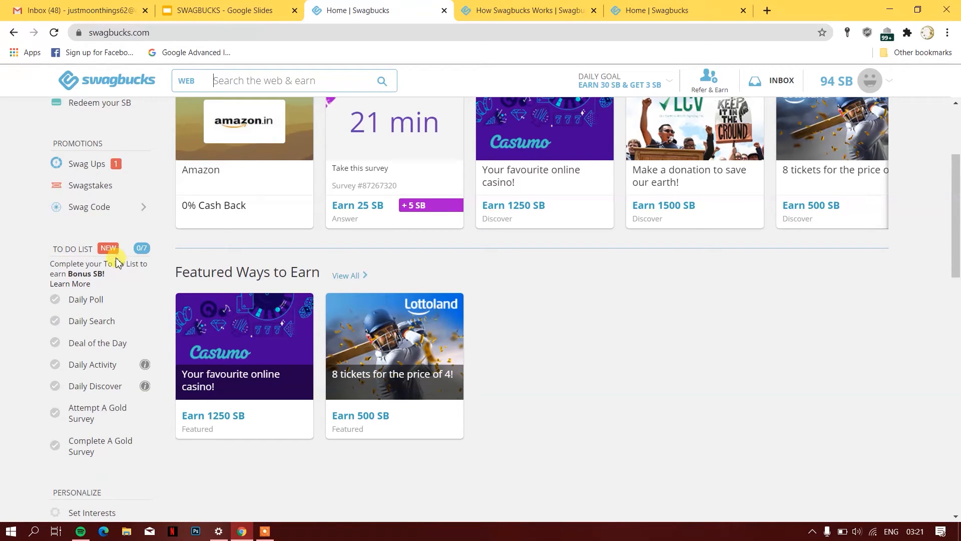
Open Refer & Earn, showing email invites, referral links and the 100 SB SwagButton bonus
{"action": "scroll", "scroll_direction": "down", "scroll_amount": 3}
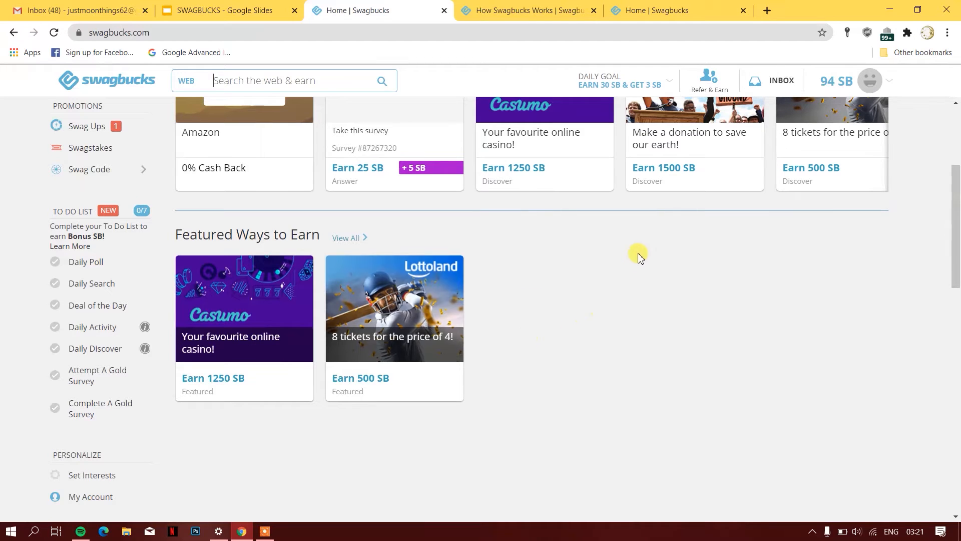
{"action": "mouse_move", "coordinate": [707, 80]}
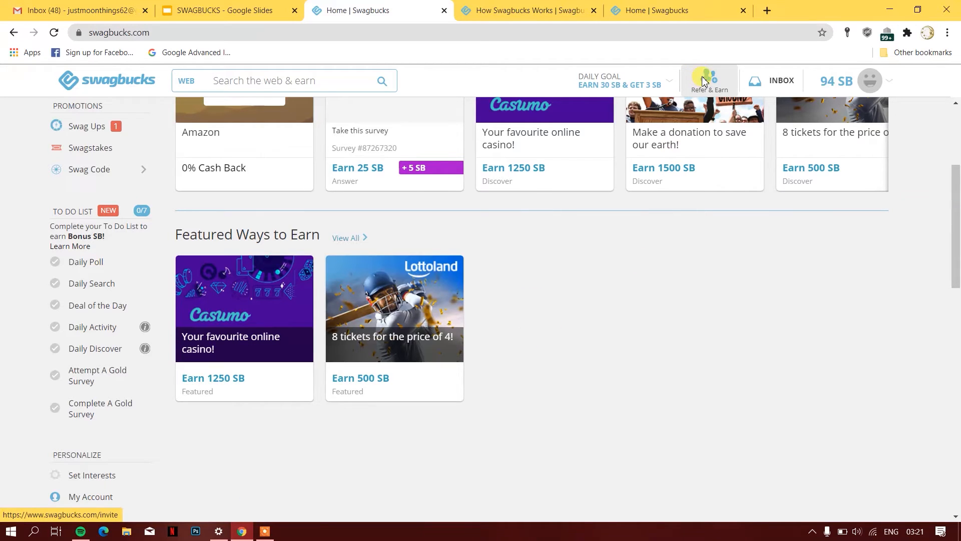
{"action": "left_click", "coordinate": [709, 80]}
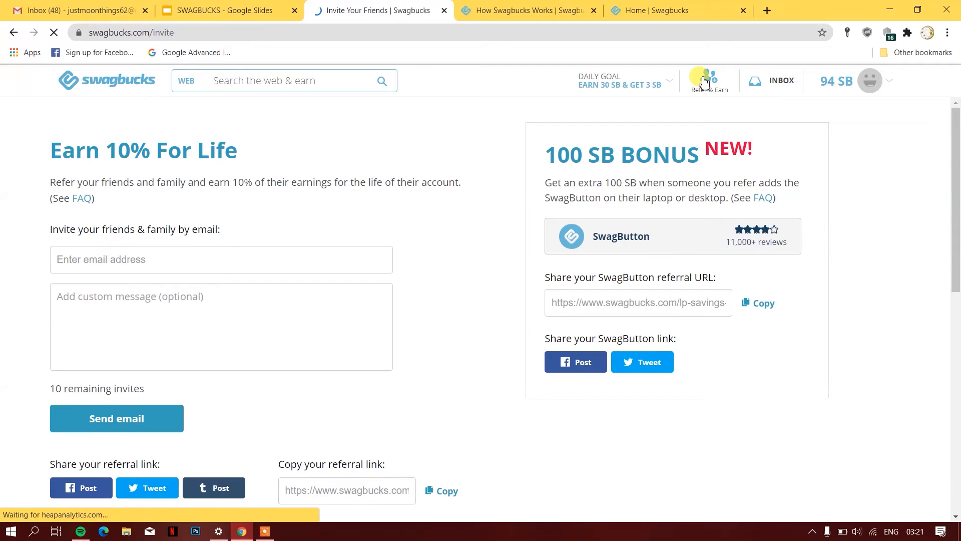
{"action": "mouse_move", "coordinate": [459, 287]}
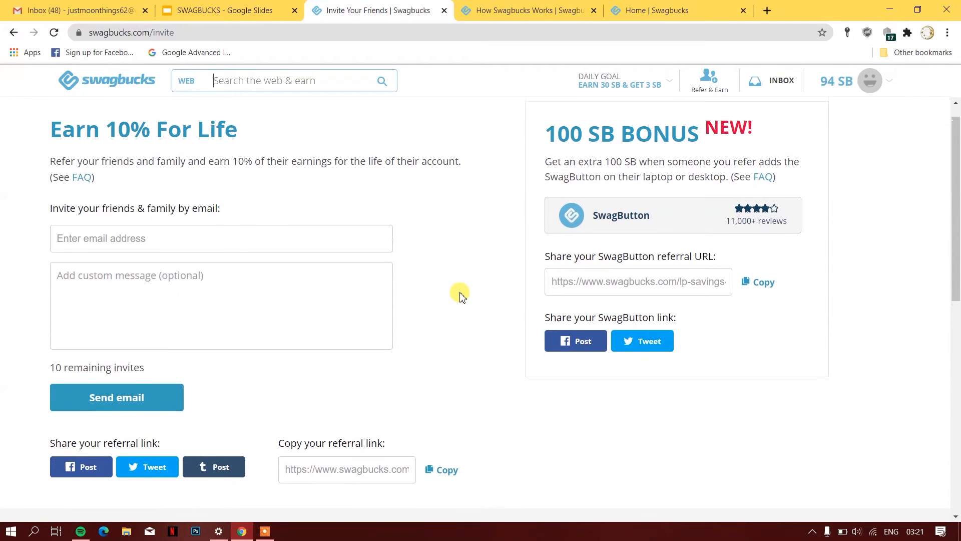
Switch back to the home tab and open today's summer camp Daily Poll from the To Do List
{"action": "scroll", "scroll_direction": "down", "scroll_amount": 3}
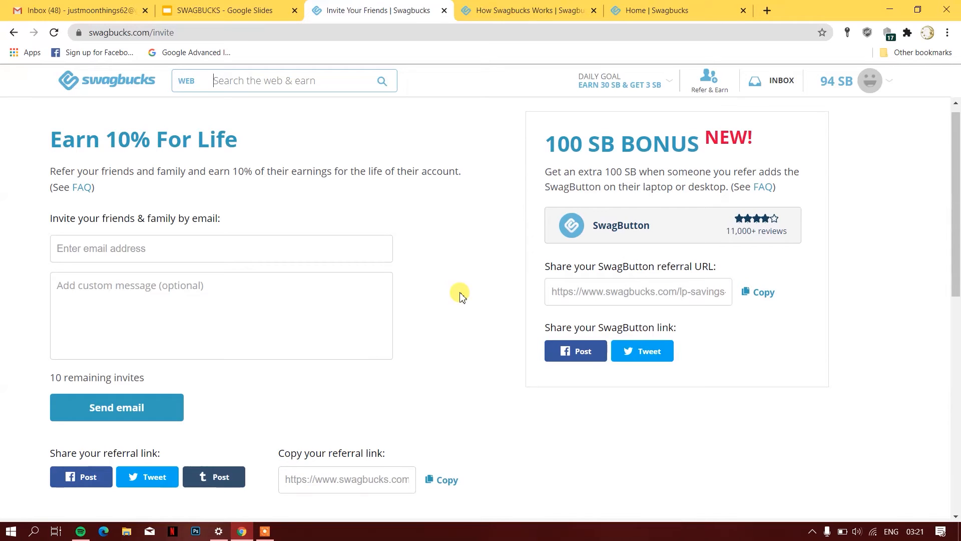
{"action": "mouse_move", "coordinate": [177, 150]}
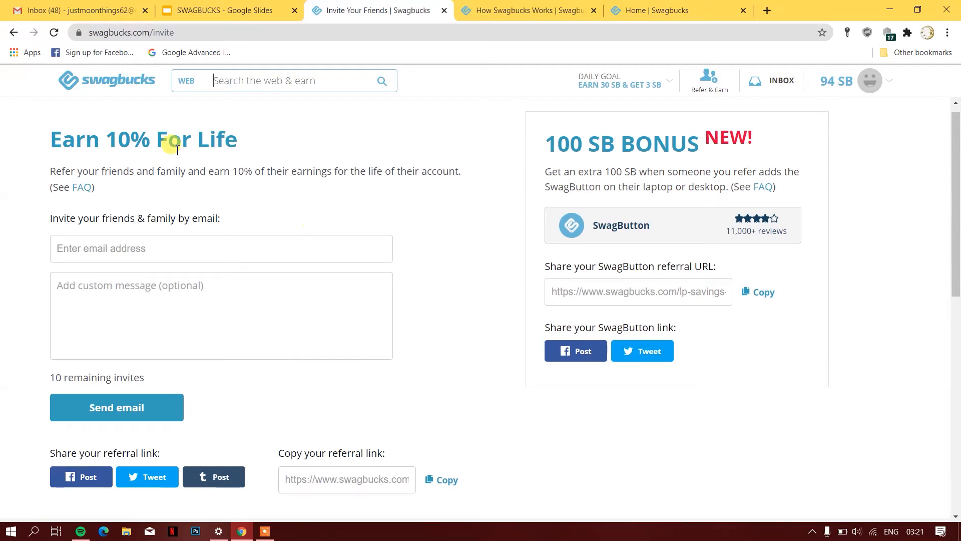
{"action": "left_click", "coordinate": [14, 32]}
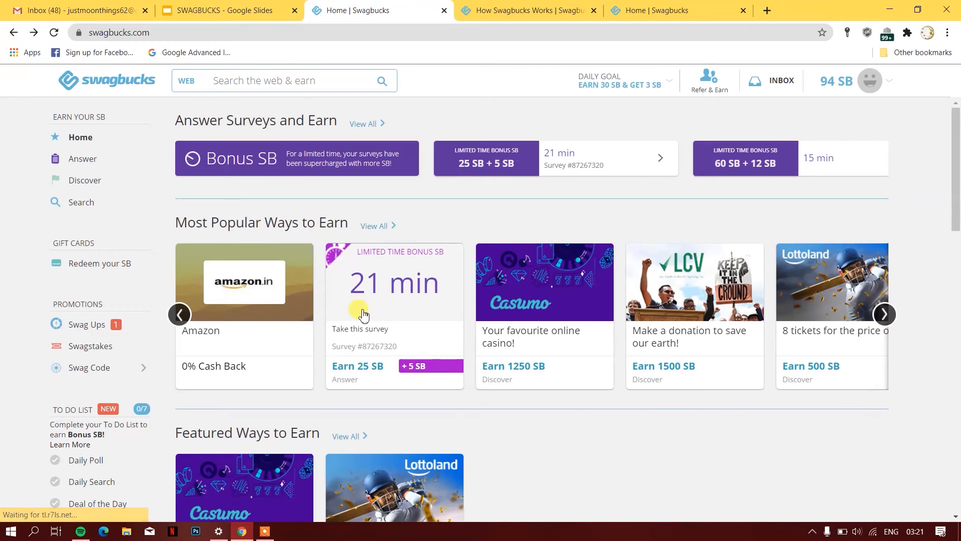
{"action": "scroll", "scroll_direction": "down", "scroll_amount": 3}
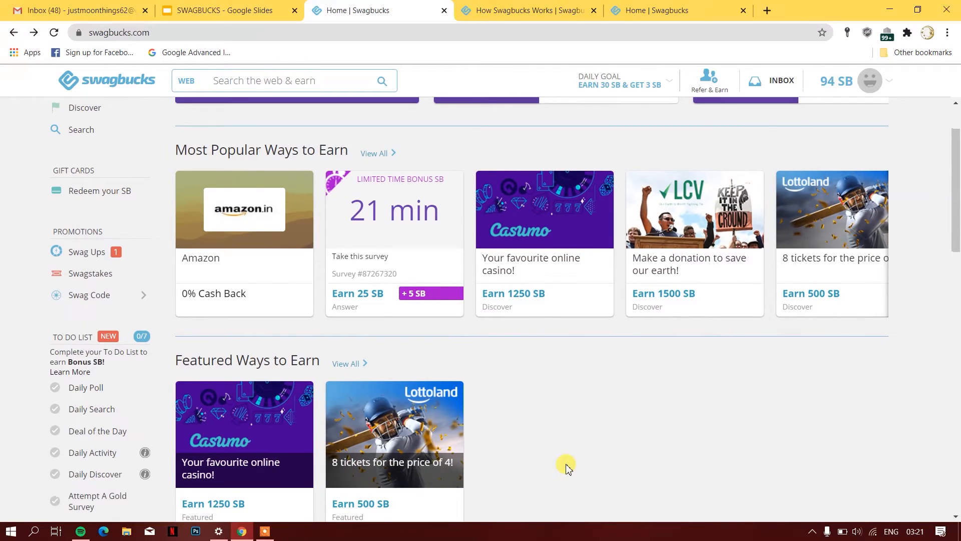
{"action": "scroll", "scroll_direction": "down", "scroll_amount": 3}
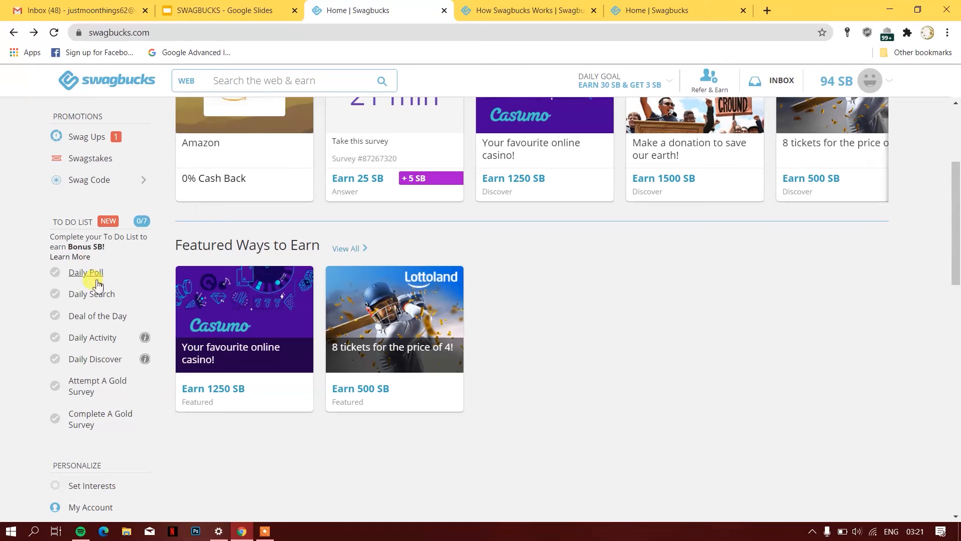
{"action": "left_click", "coordinate": [86, 272]}
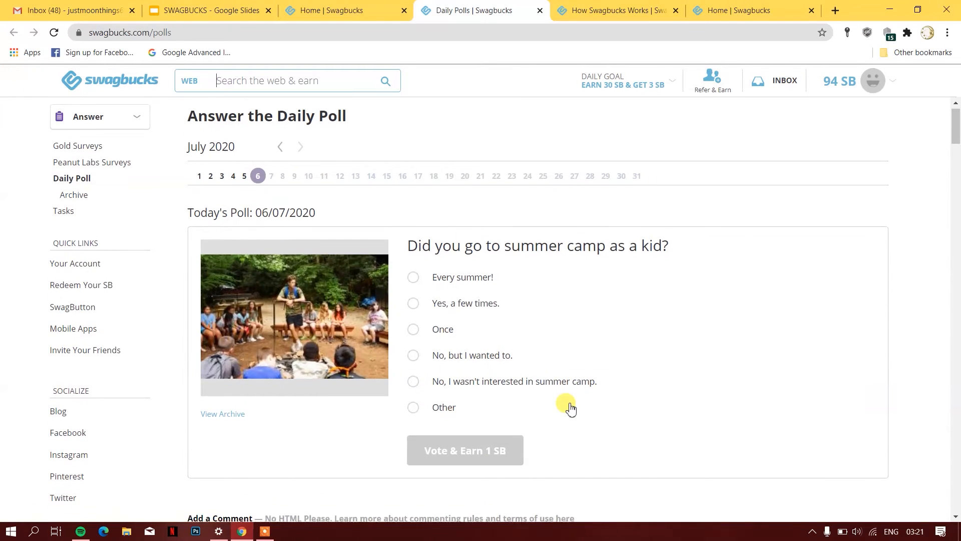
{"action": "mouse_move", "coordinate": [526, 314]}
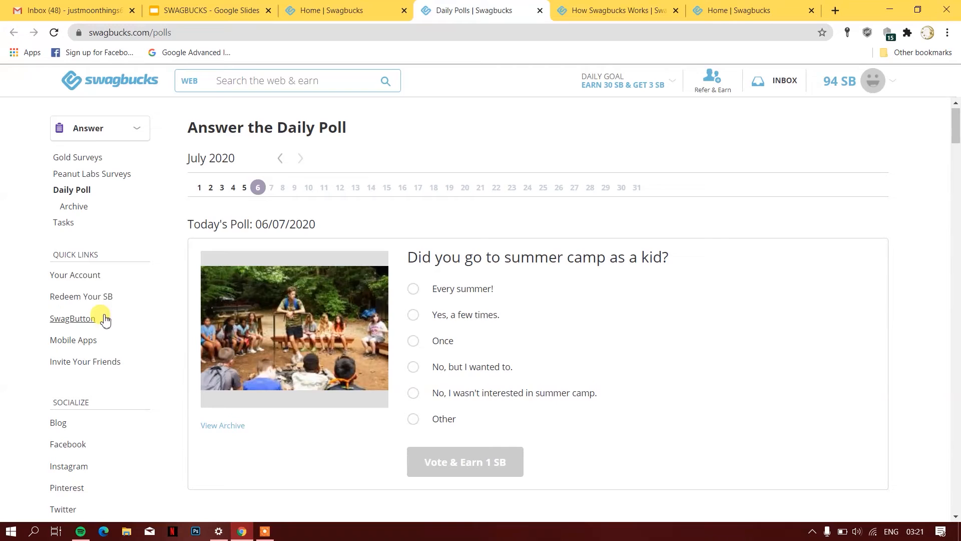
{"action": "mouse_move", "coordinate": [314, 6]}
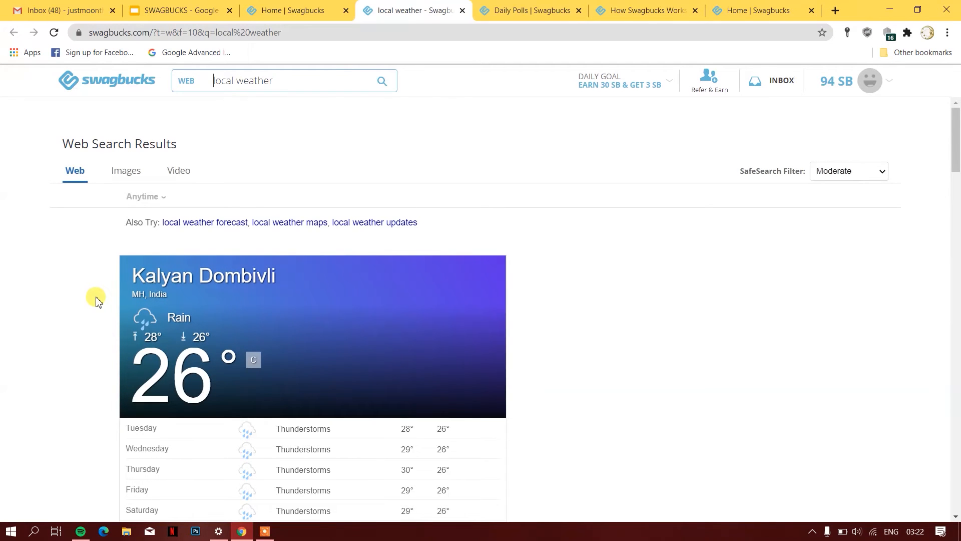
{"action": "mouse_move", "coordinate": [360, 202]}
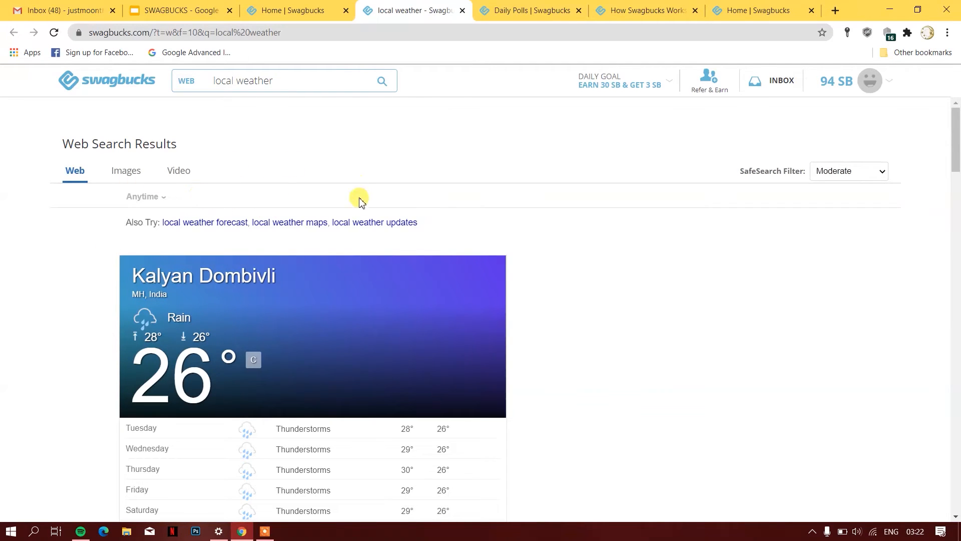
{"action": "mouse_move", "coordinate": [204, 222]}
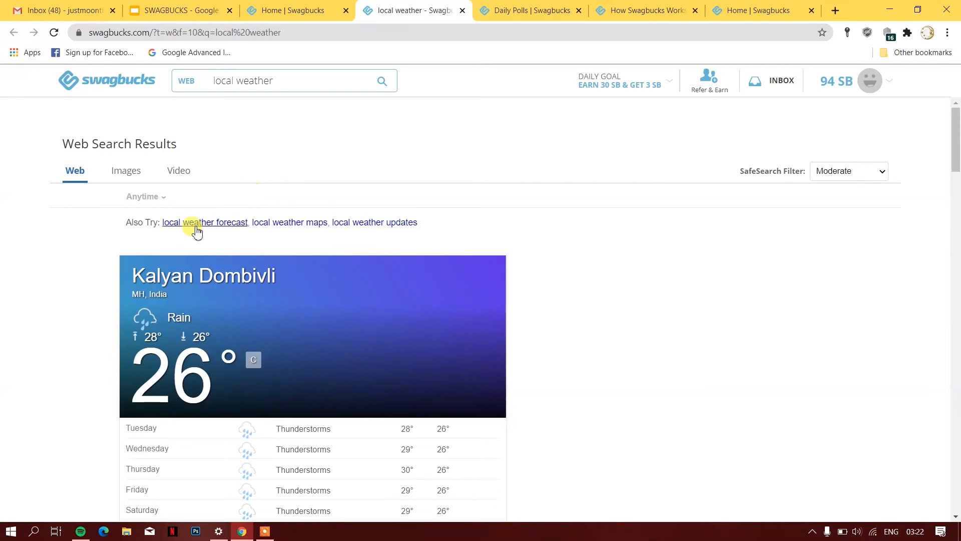
{"action": "mouse_move", "coordinate": [208, 232]}
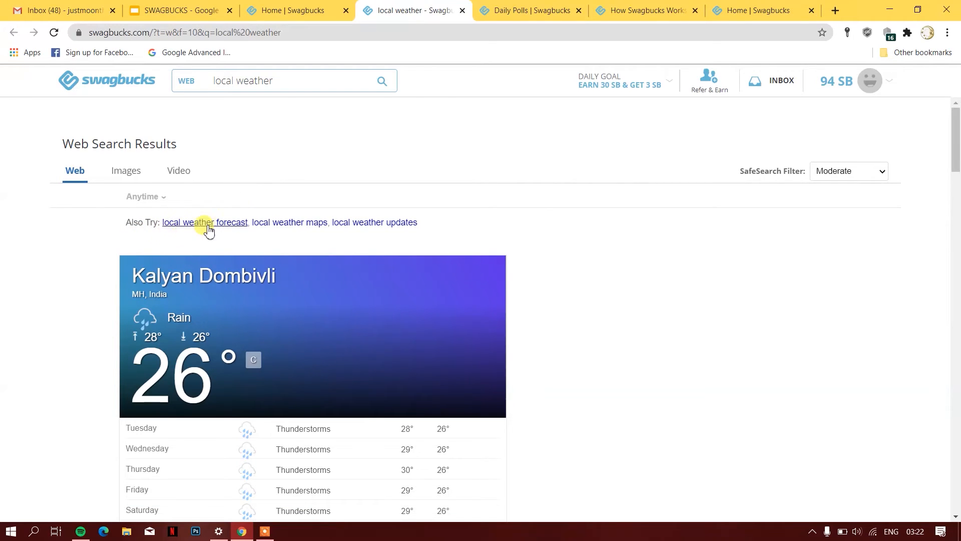
View local weather as images and videos, then open Deal of the Day from home
{"action": "left_click", "coordinate": [126, 170]}
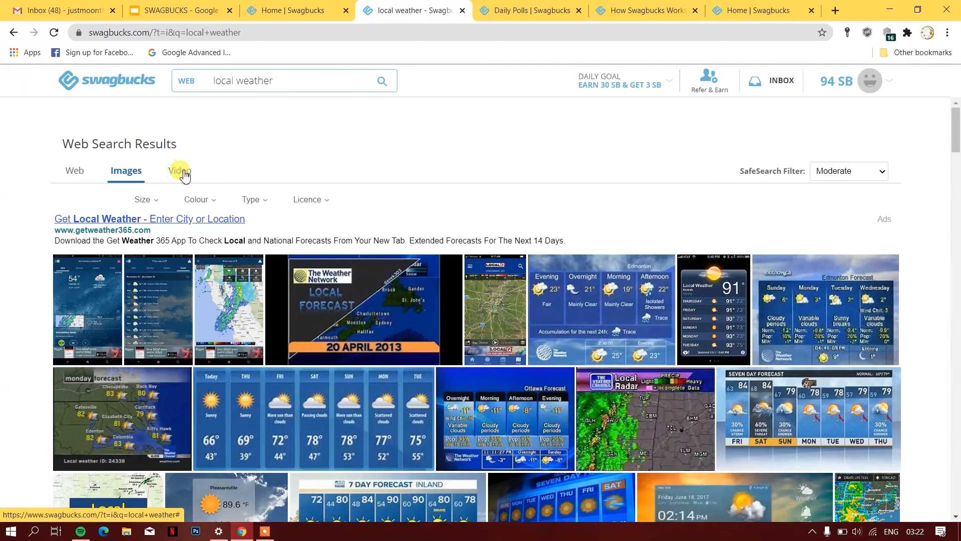
{"action": "left_click", "coordinate": [178, 171]}
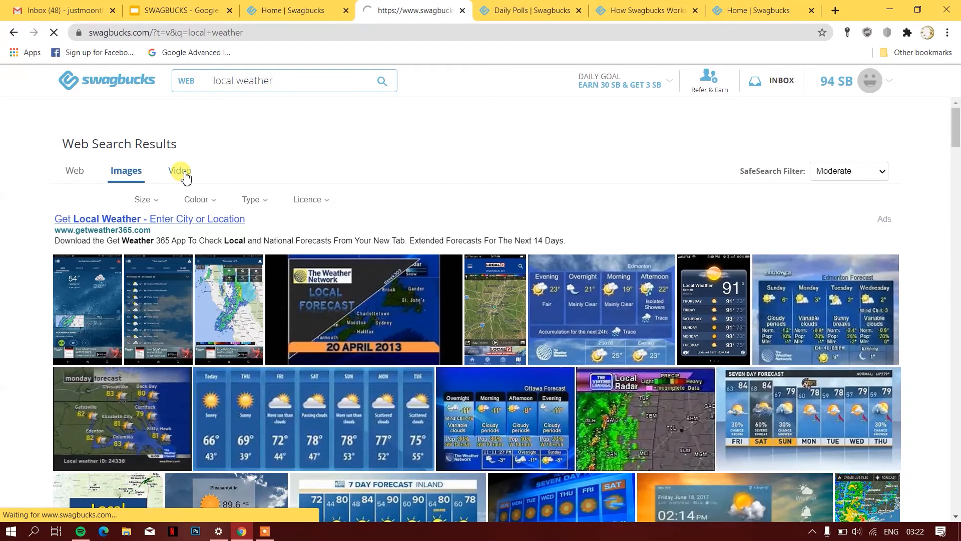
{"action": "left_click", "coordinate": [179, 170]}
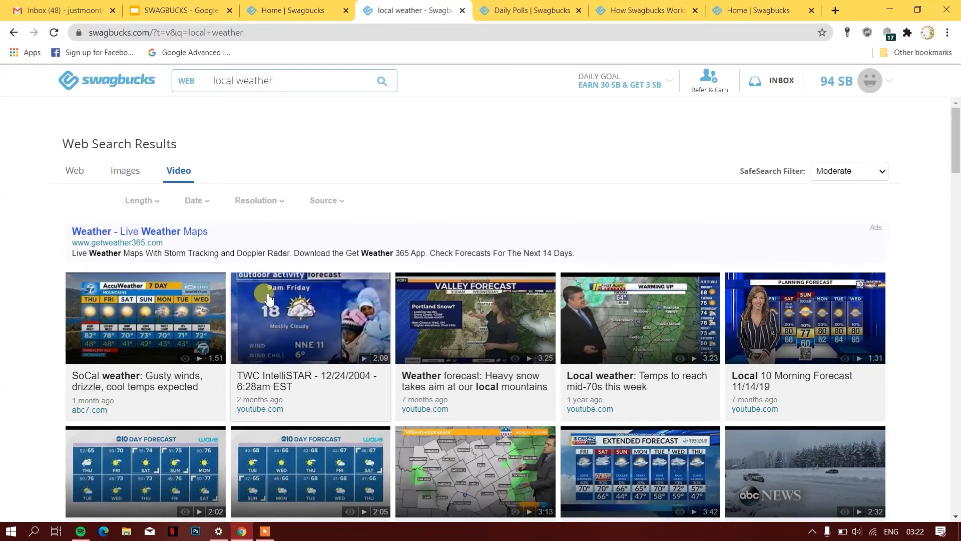
{"action": "mouse_move", "coordinate": [281, 222]}
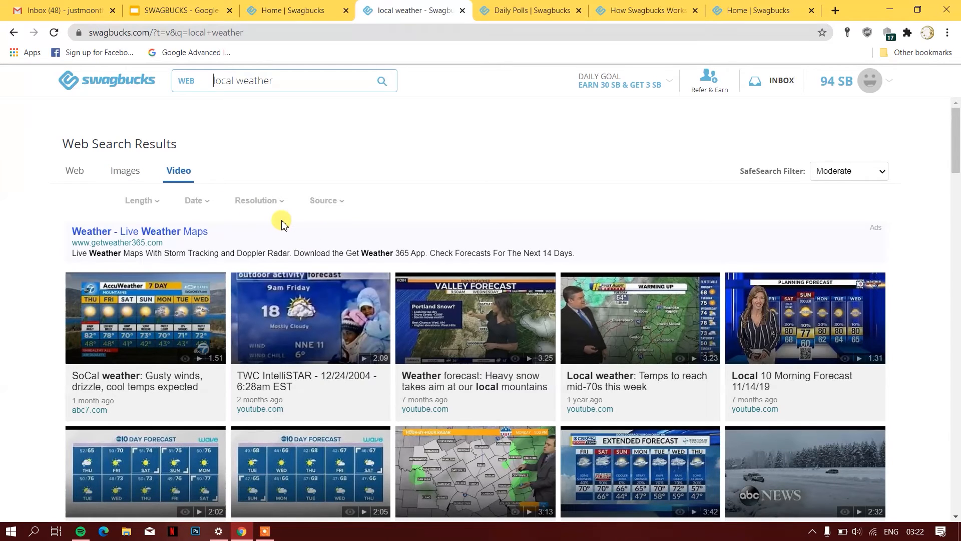
{"action": "left_click", "coordinate": [288, 10]}
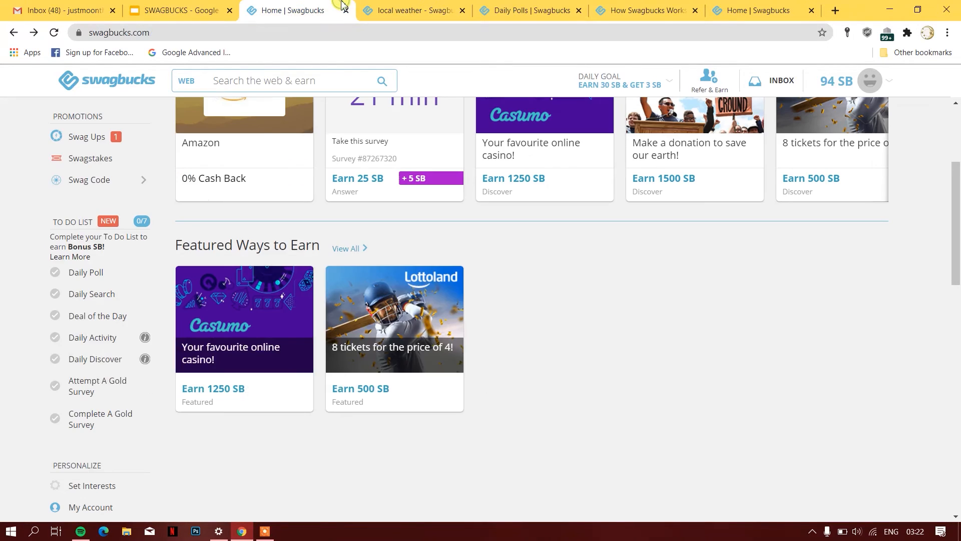
{"action": "mouse_move", "coordinate": [97, 314]}
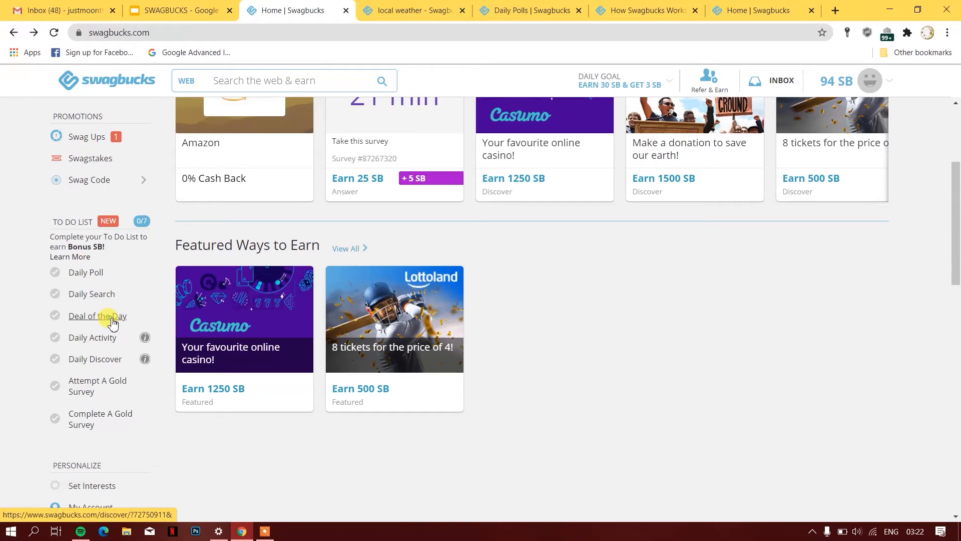
{"action": "left_click", "coordinate": [97, 315]}
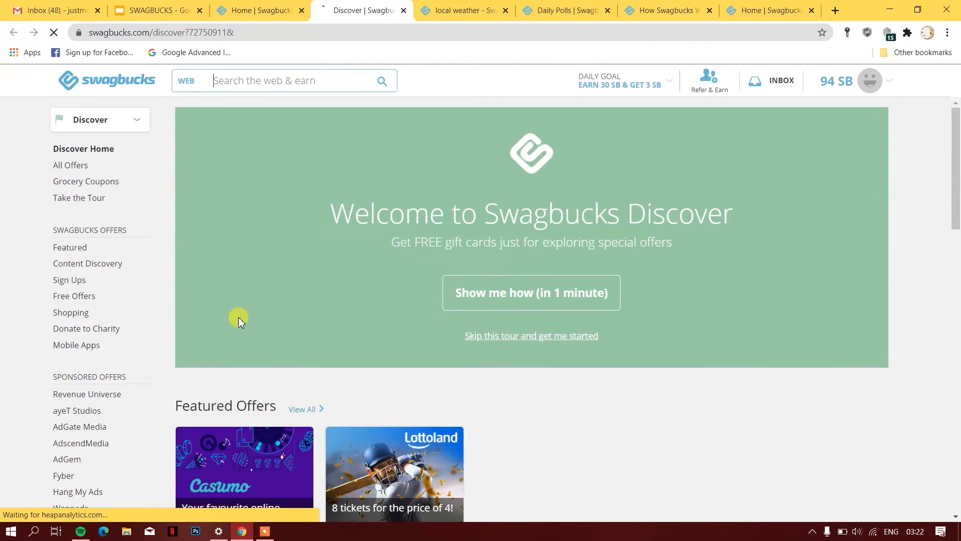
{"action": "mouse_move", "coordinate": [361, 362]}
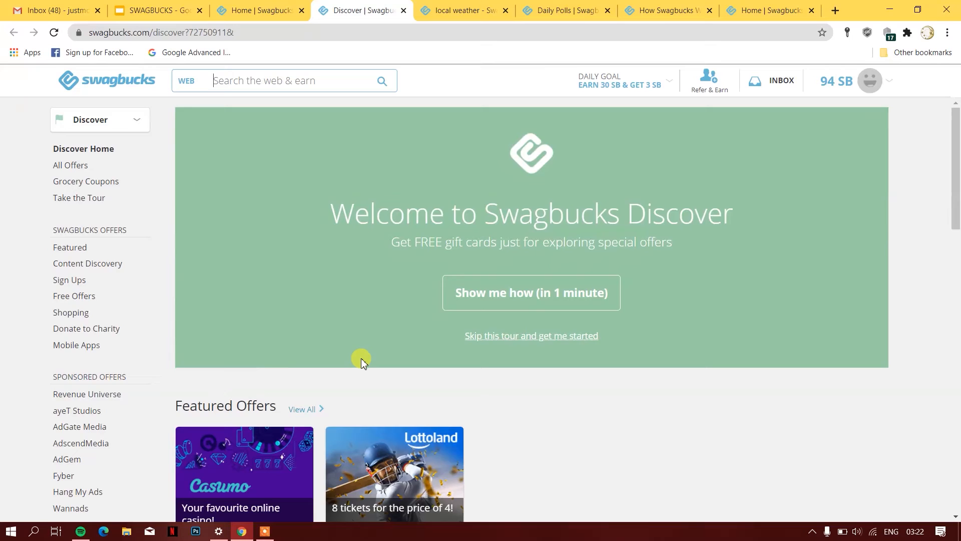
Page through trusted partner offers to Fyber, Hang My Ads and Wannads, then return home
{"action": "scroll", "scroll_direction": "down", "scroll_amount": 3}
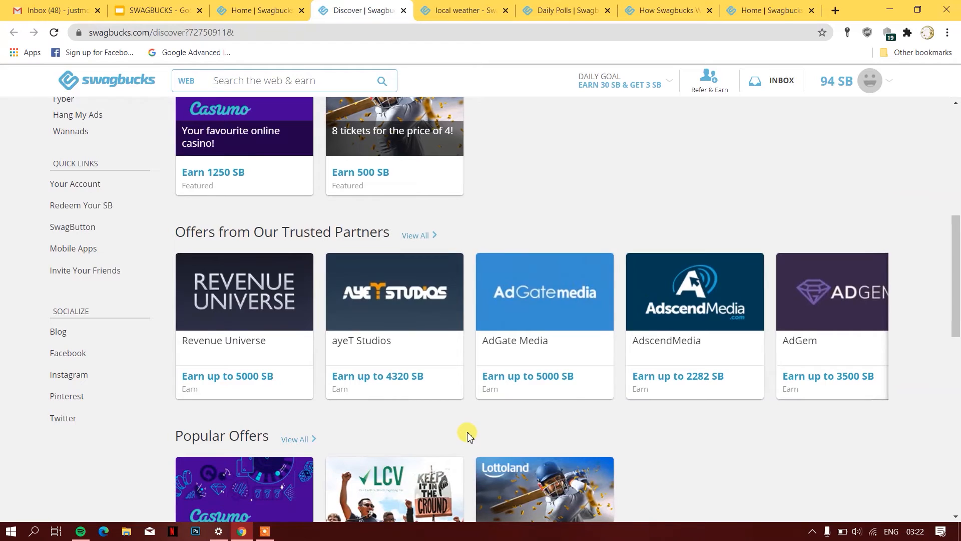
{"action": "mouse_move", "coordinate": [883, 323]}
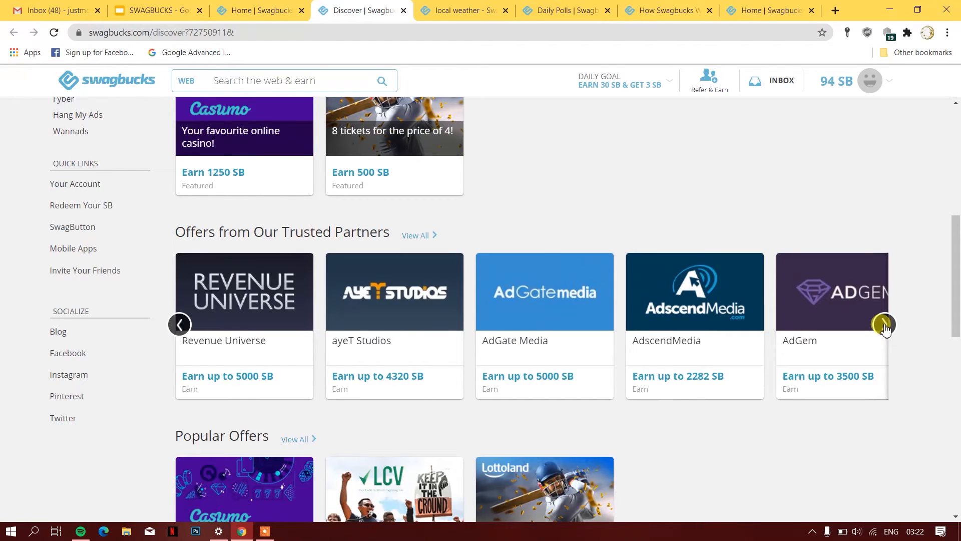
{"action": "left_click", "coordinate": [884, 324]}
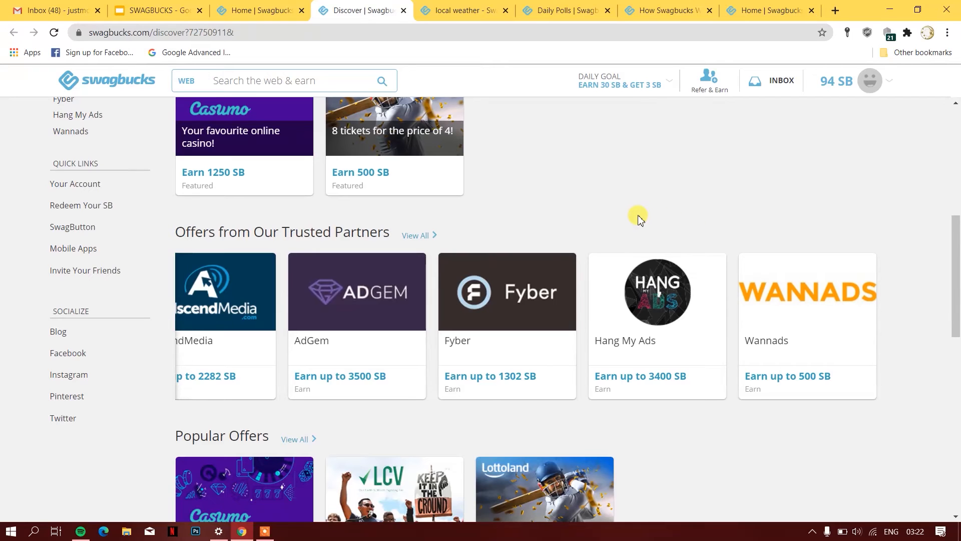
{"action": "mouse_move", "coordinate": [540, 202]}
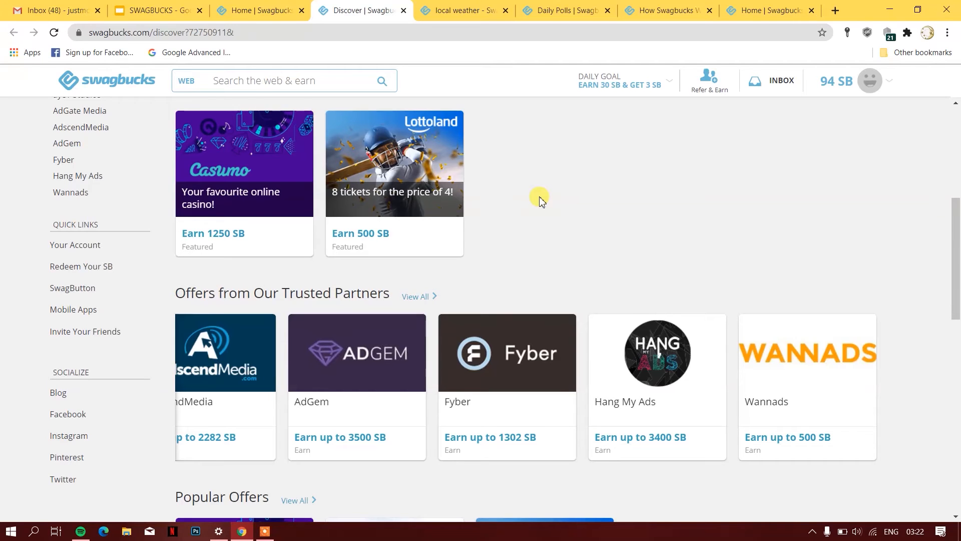
{"action": "scroll", "scroll_direction": "up", "scroll_amount": 3}
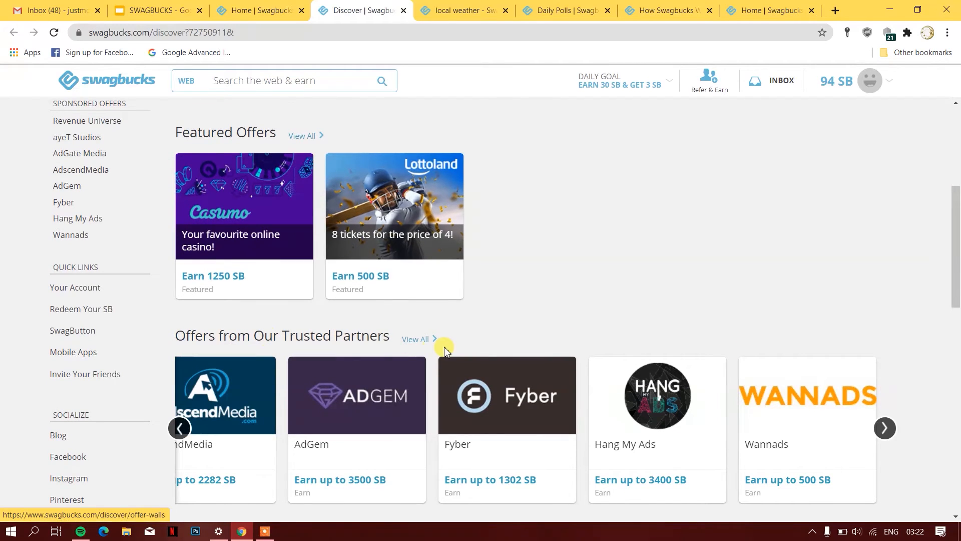
{"action": "mouse_move", "coordinate": [573, 323]}
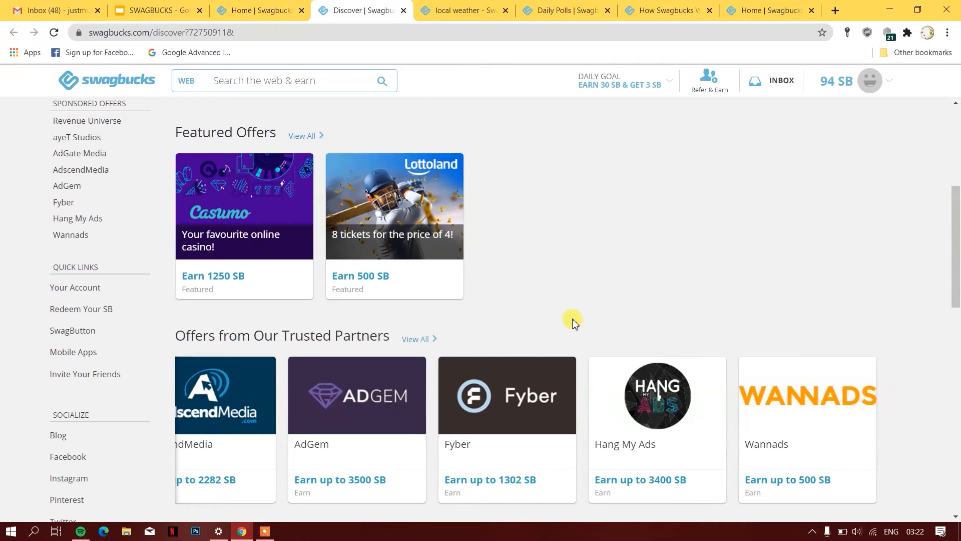
{"action": "scroll", "scroll_direction": "up", "scroll_amount": 3}
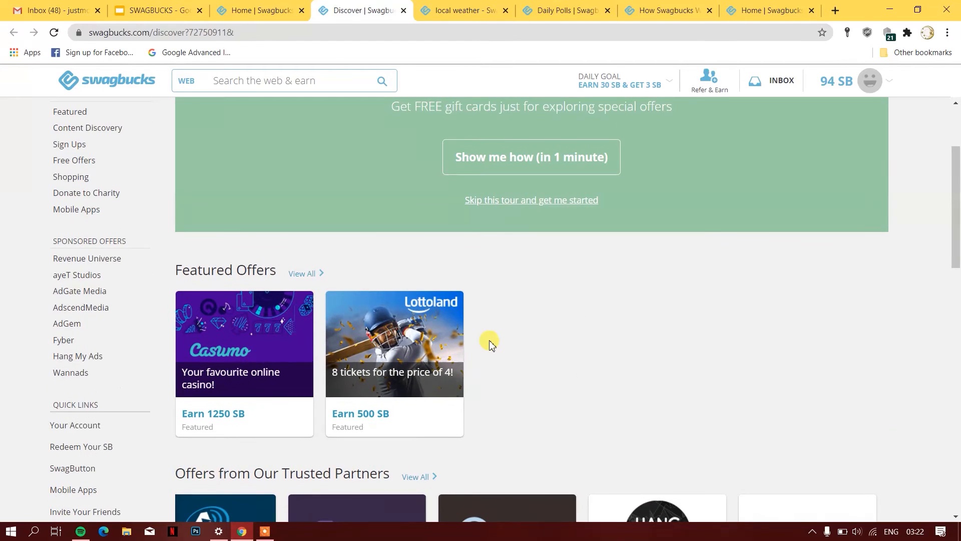
{"action": "left_click", "coordinate": [257, 11]}
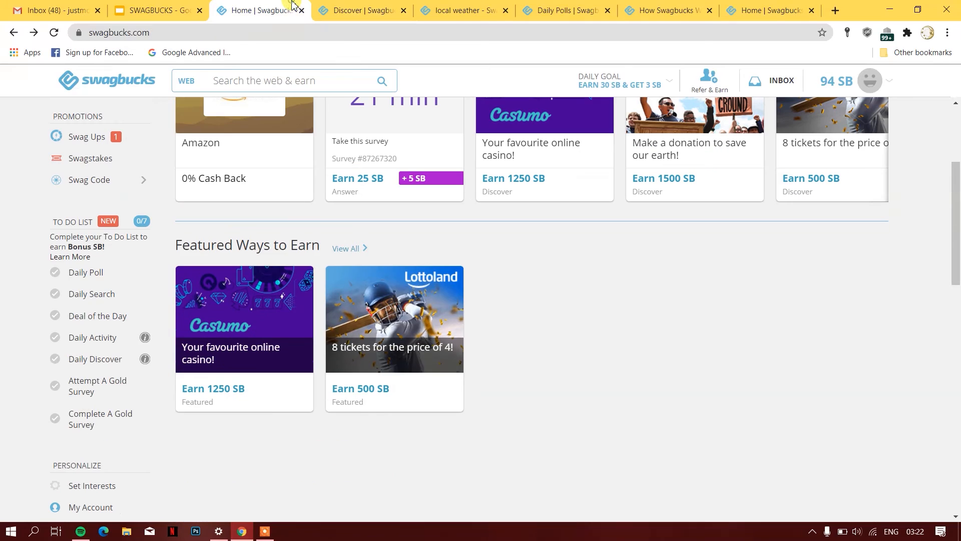
{"action": "mouse_move", "coordinate": [100, 445]}
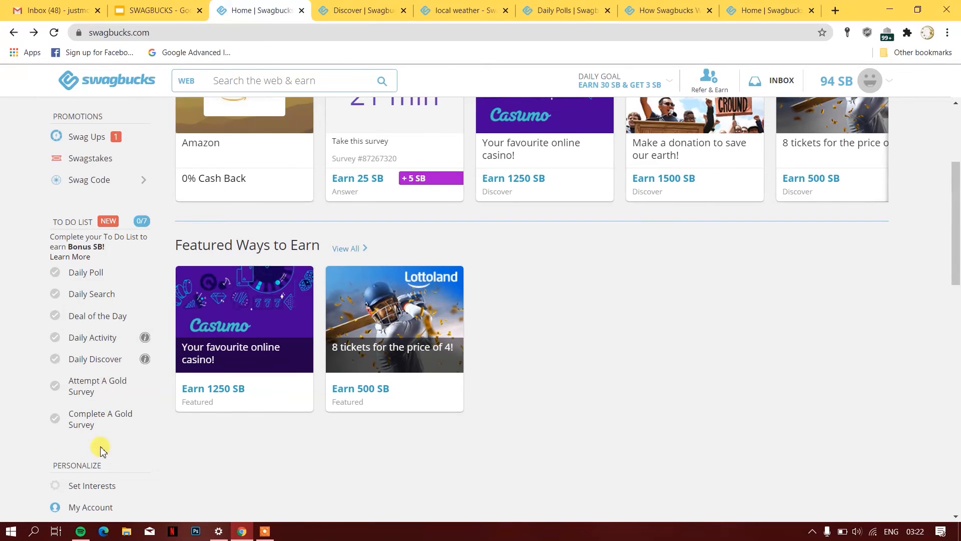
{"action": "mouse_move", "coordinate": [481, 319]}
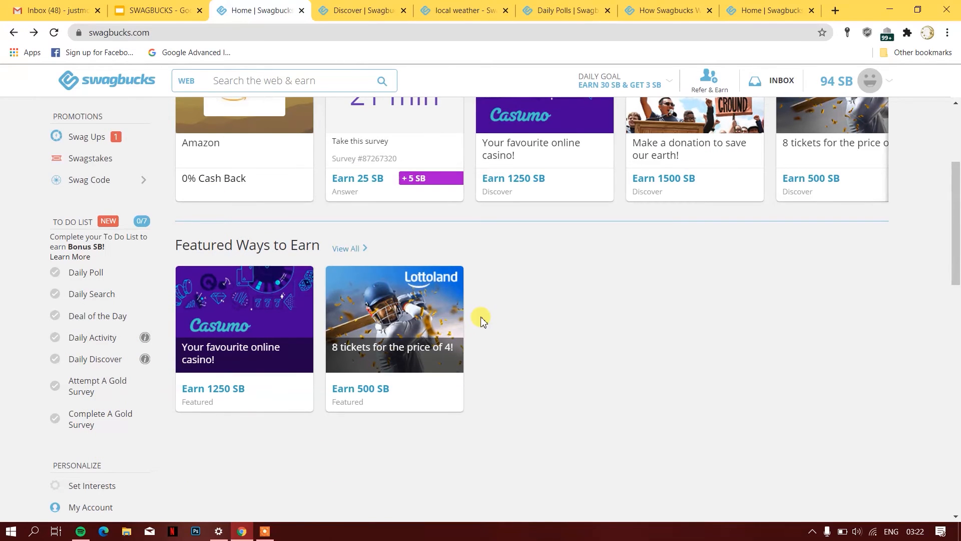
Switch to the home page tab showing Answer Surveys and Earn
{"action": "scroll", "scroll_direction": "up", "scroll_amount": 3}
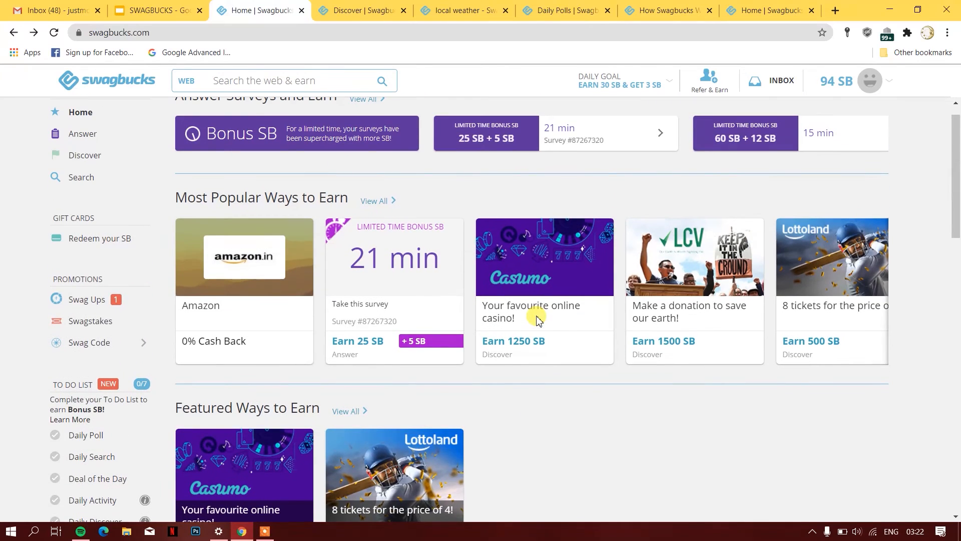
{"action": "left_click", "coordinate": [662, 10]}
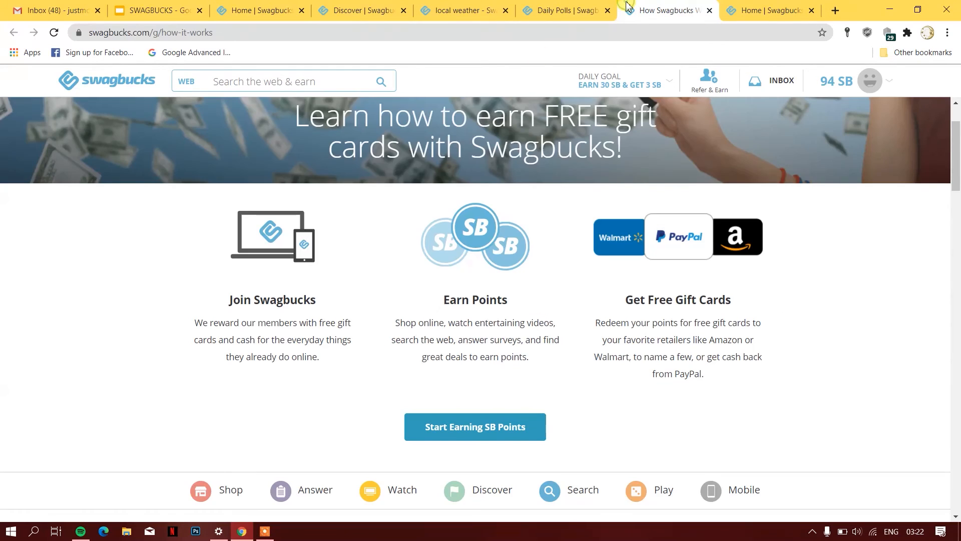
{"action": "scroll", "scroll_direction": "down", "scroll_amount": 3}
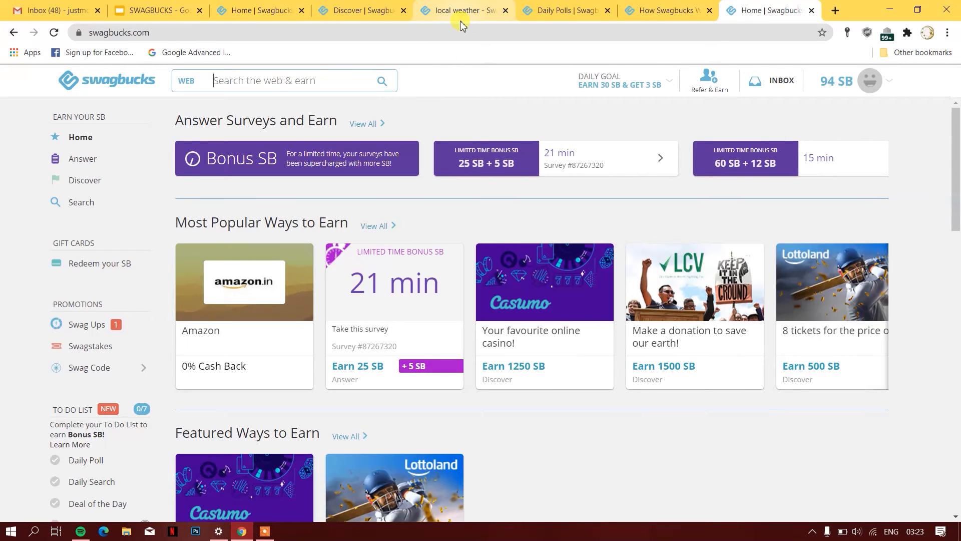
{"action": "mouse_move", "coordinate": [100, 263]}
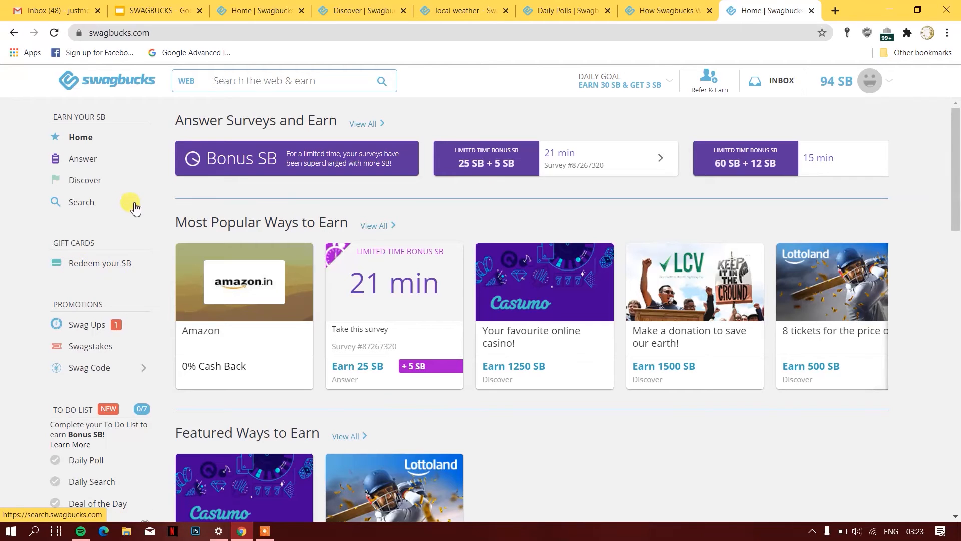
{"action": "mouse_move", "coordinate": [101, 263]}
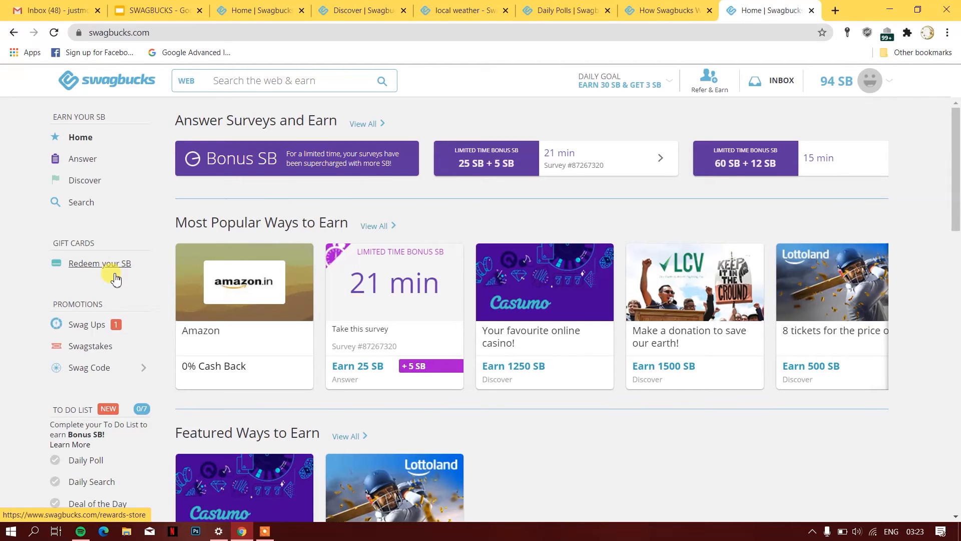
{"action": "mouse_move", "coordinate": [112, 274]}
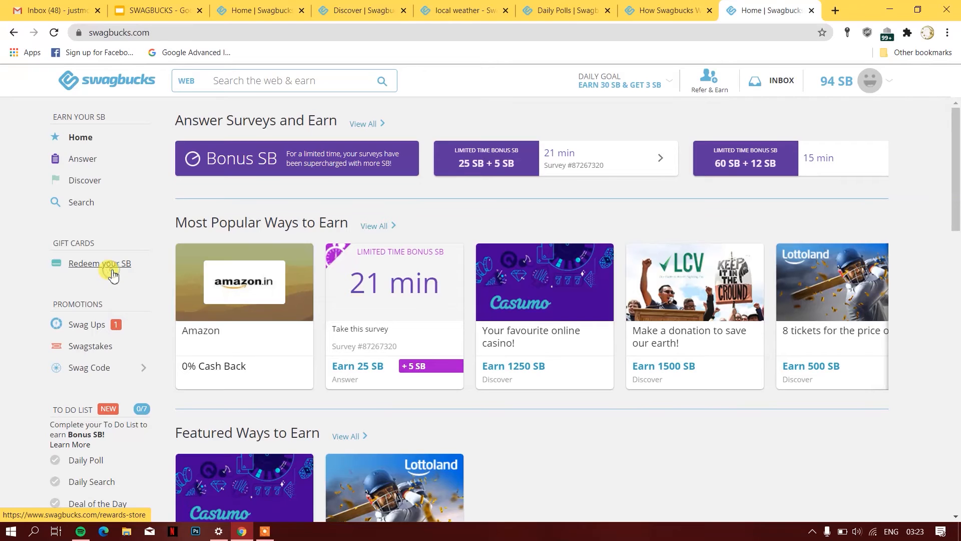
Open the Rewards store with sale Flipkart vouchers and page through Most Popular Rewards
{"action": "left_click", "coordinate": [99, 264]}
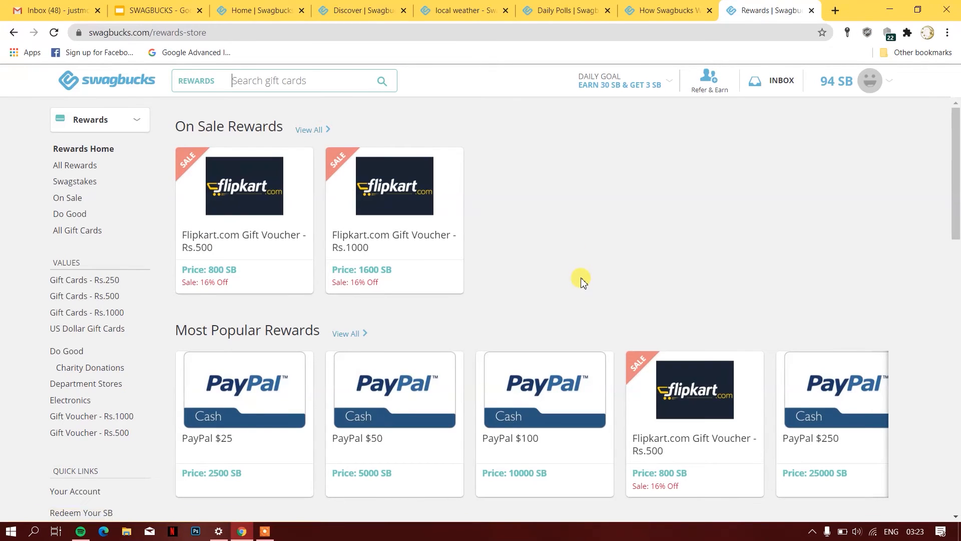
{"action": "mouse_move", "coordinate": [346, 401]}
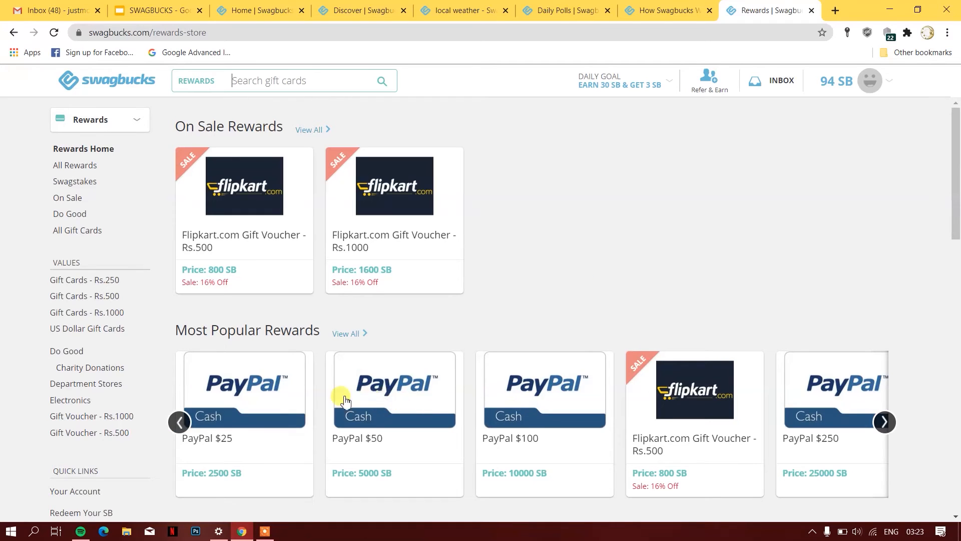
{"action": "mouse_move", "coordinate": [410, 373]}
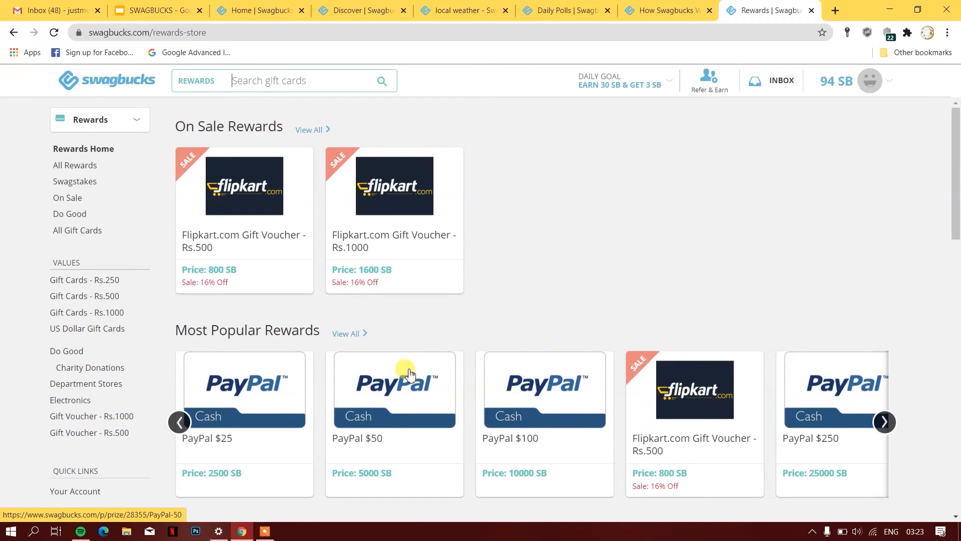
{"action": "mouse_move", "coordinate": [257, 480]}
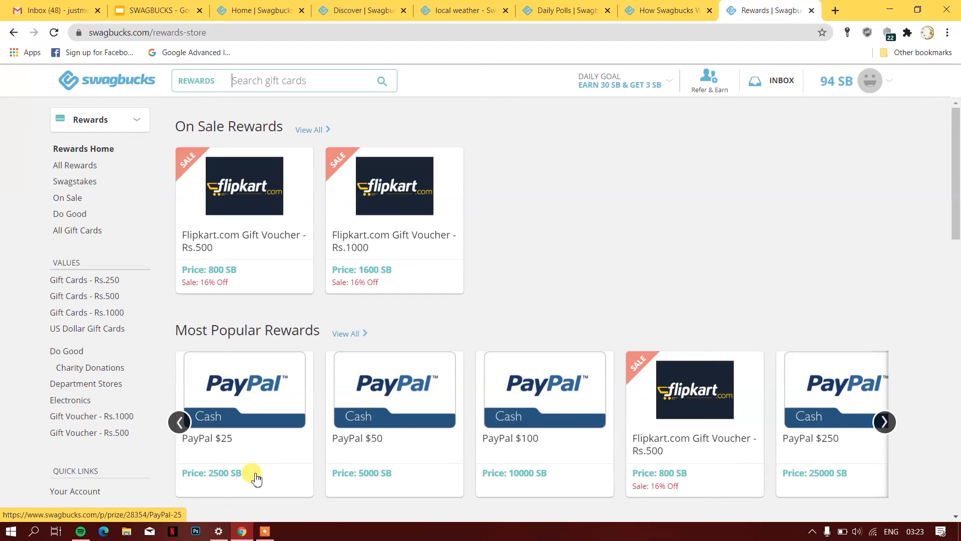
{"action": "mouse_move", "coordinate": [705, 295]}
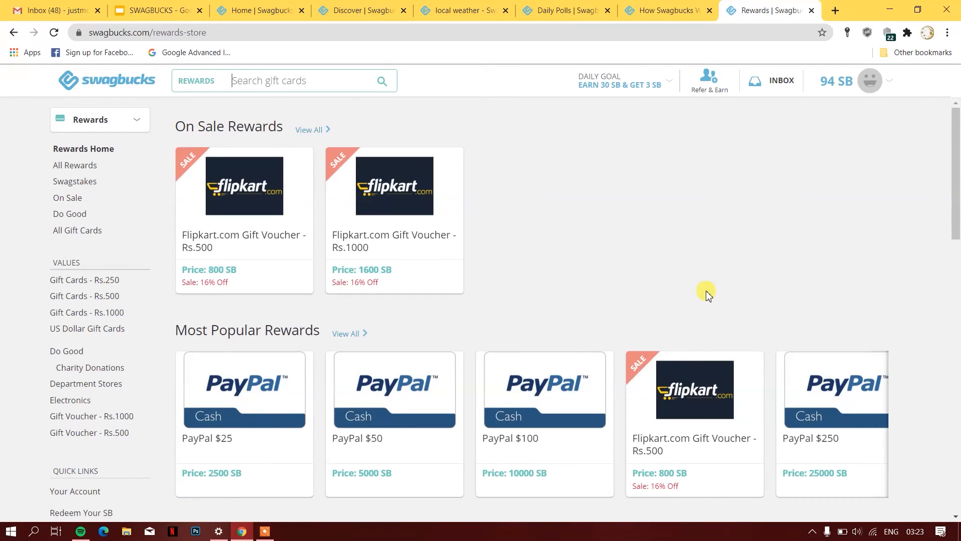
{"action": "mouse_move", "coordinate": [880, 420]}
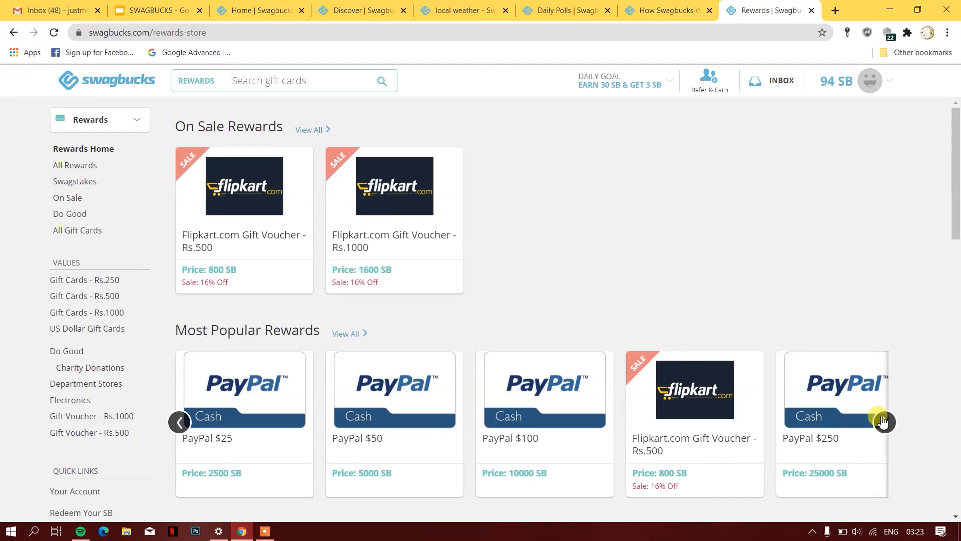
{"action": "left_click", "coordinate": [885, 422]}
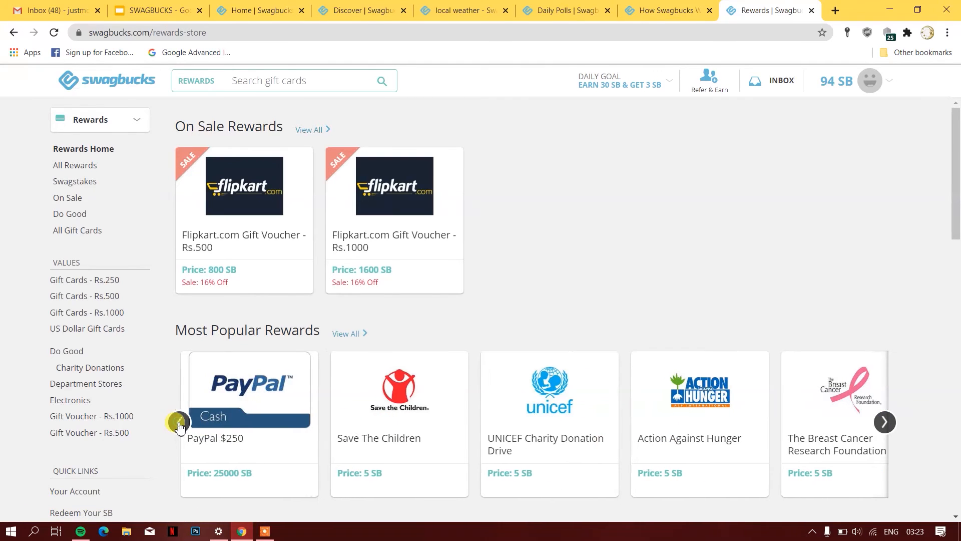
{"action": "scroll", "scroll_direction": "down", "scroll_amount": 3}
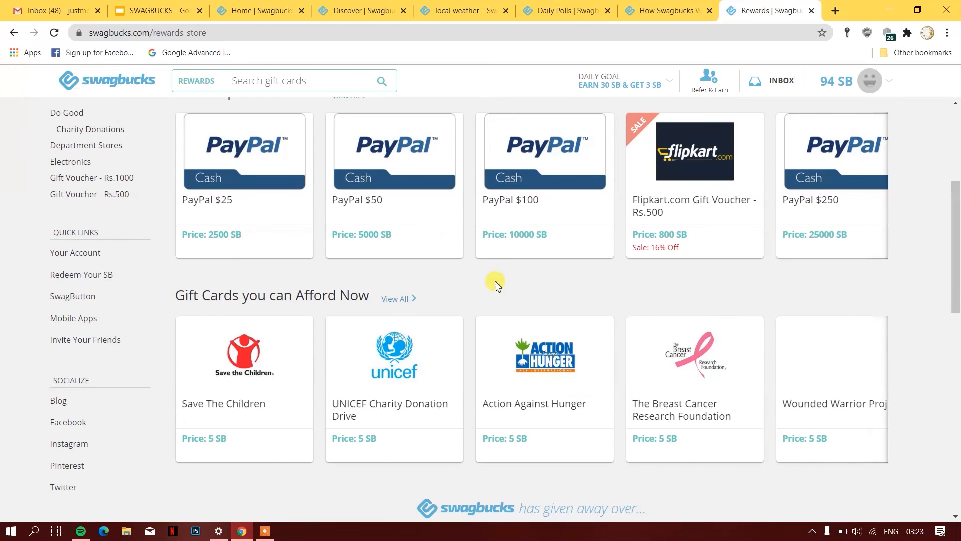
{"action": "scroll", "scroll_direction": "up", "scroll_amount": 3}
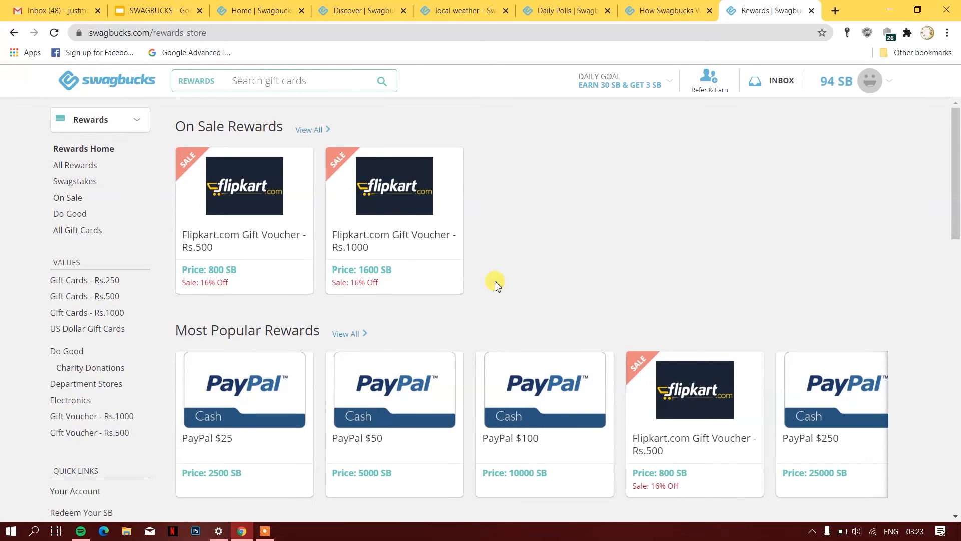
{"action": "mouse_move", "coordinate": [431, 275]}
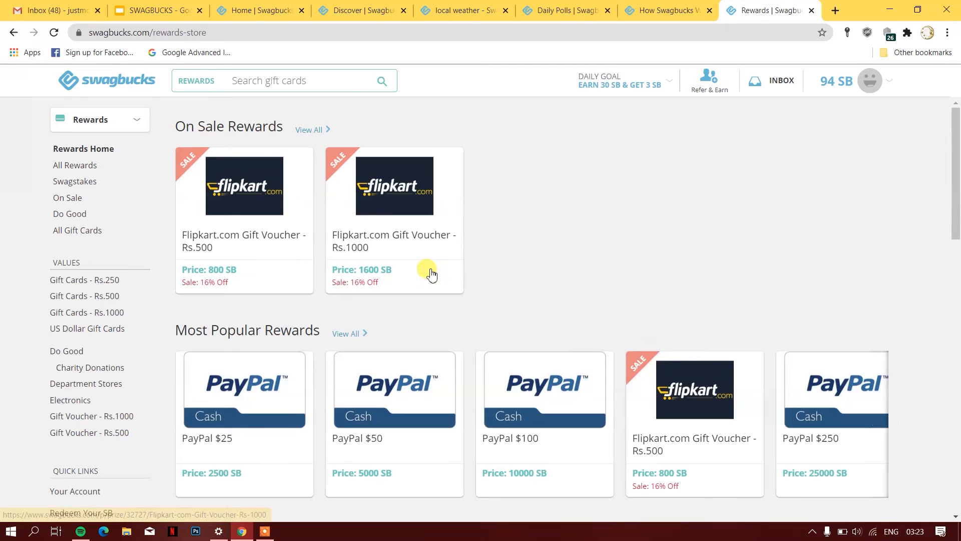
Open Referrals from the avatar dropdown, showing zero referrals and zero SB earned
{"action": "left_click", "coordinate": [869, 80]}
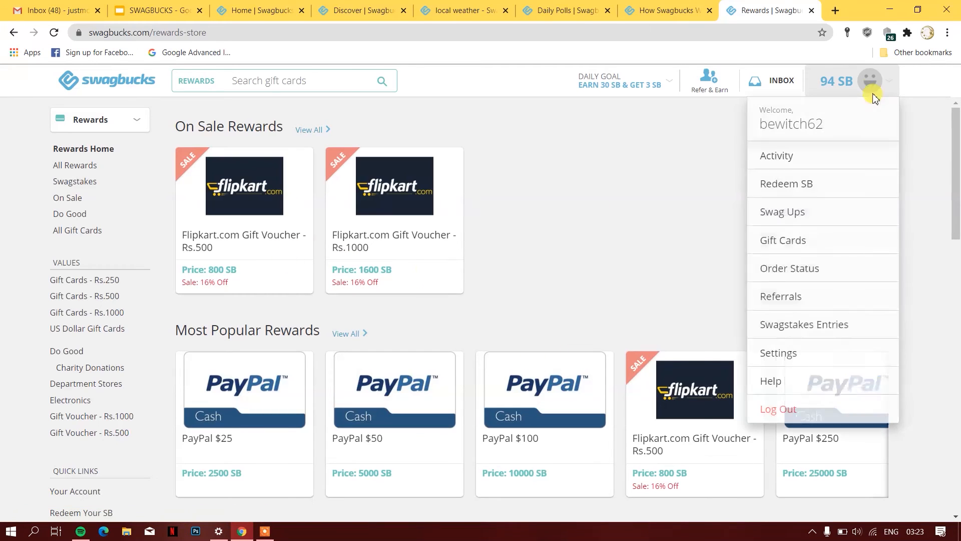
{"action": "mouse_move", "coordinate": [788, 295]}
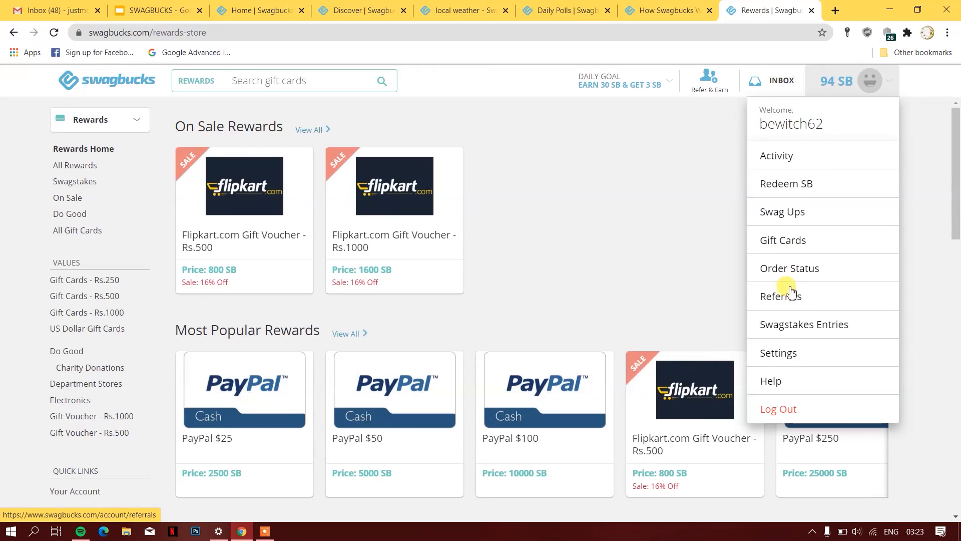
{"action": "left_click", "coordinate": [781, 295]}
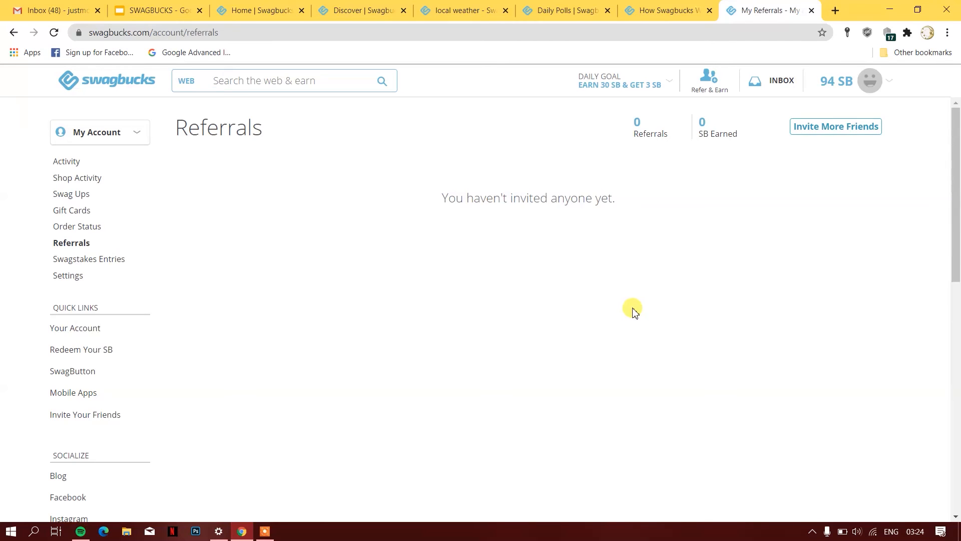
{"action": "mouse_move", "coordinate": [107, 85]}
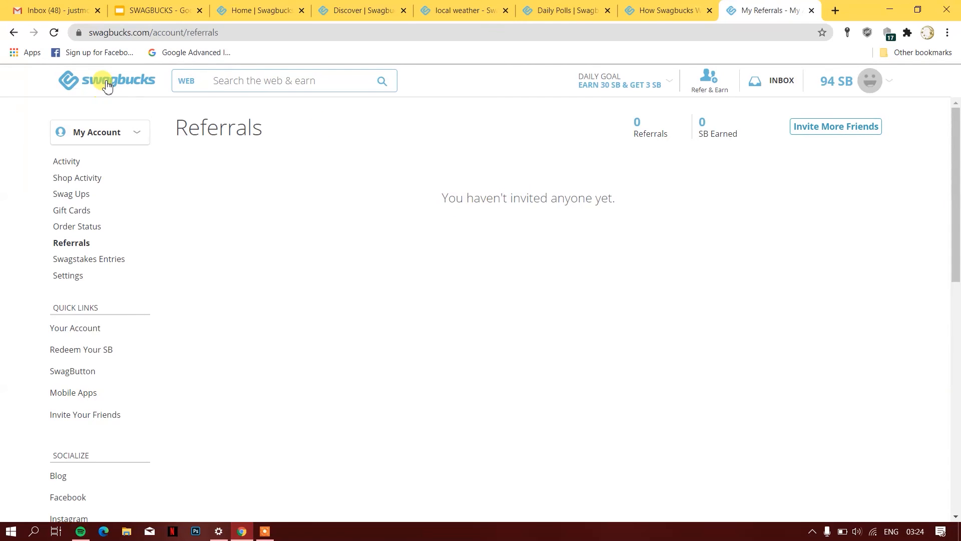
Return to the Swagbucks home page and advance Most Popular Ways to Earn toward the 15-minute survey
{"action": "left_click", "coordinate": [106, 80]}
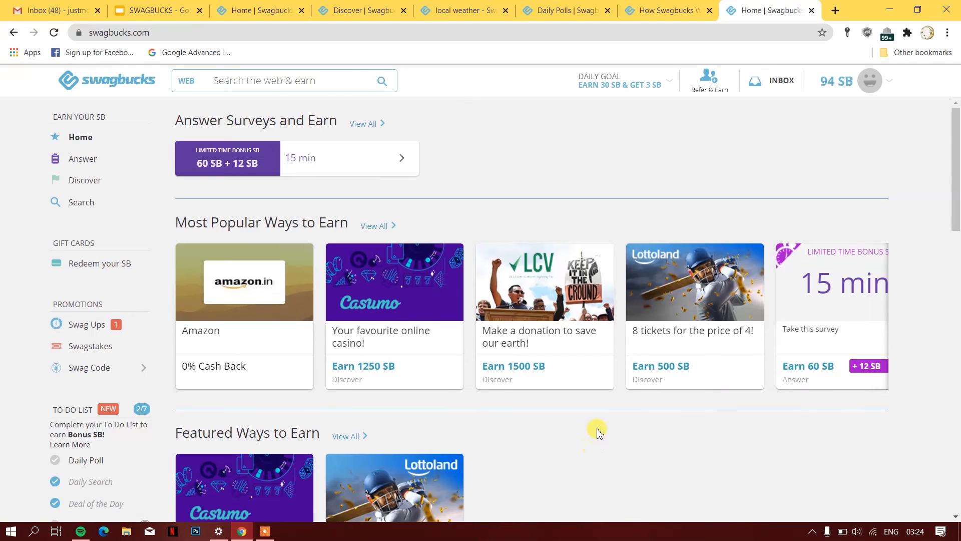
{"action": "mouse_move", "coordinate": [763, 154]}
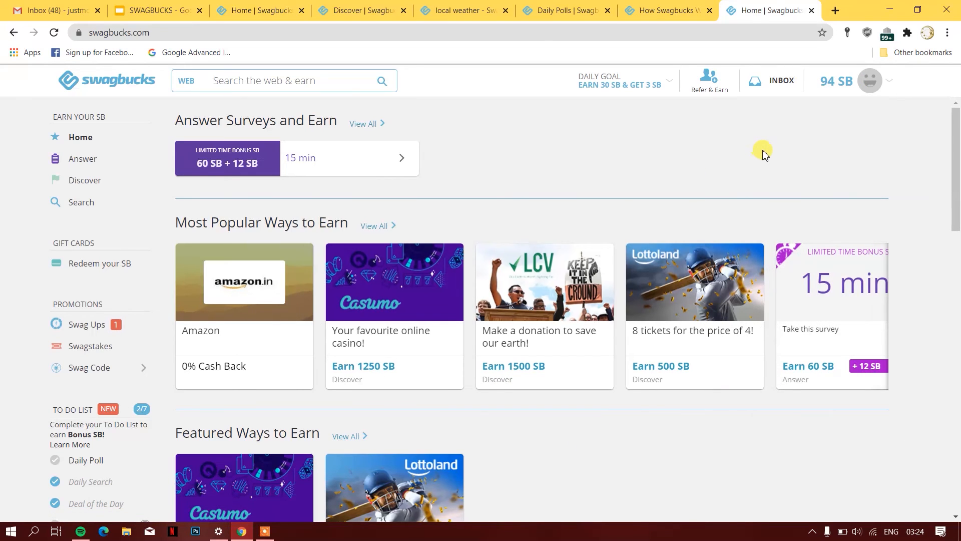
{"action": "left_click", "coordinate": [282, 80]}
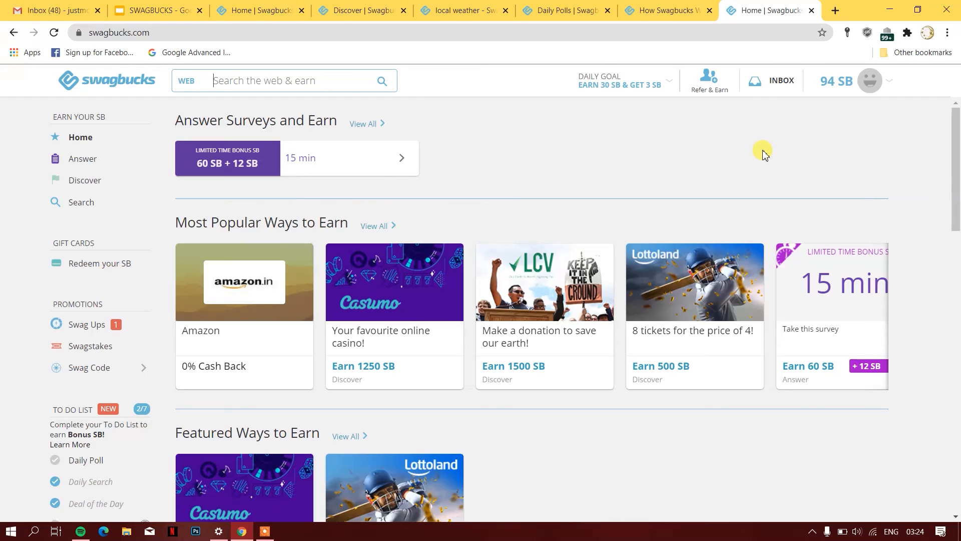
{"action": "mouse_move", "coordinate": [691, 150]}
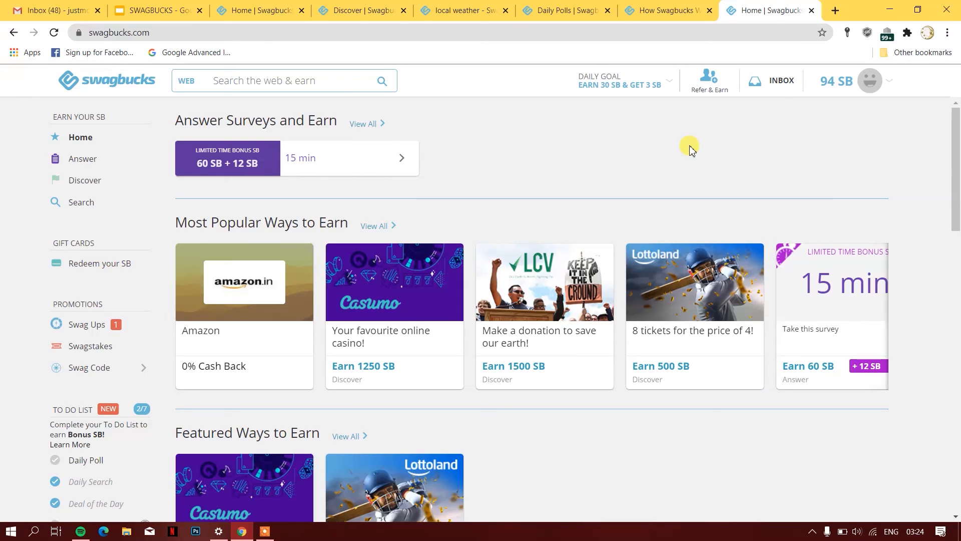
{"action": "scroll", "scroll_direction": "down", "scroll_amount": 3}
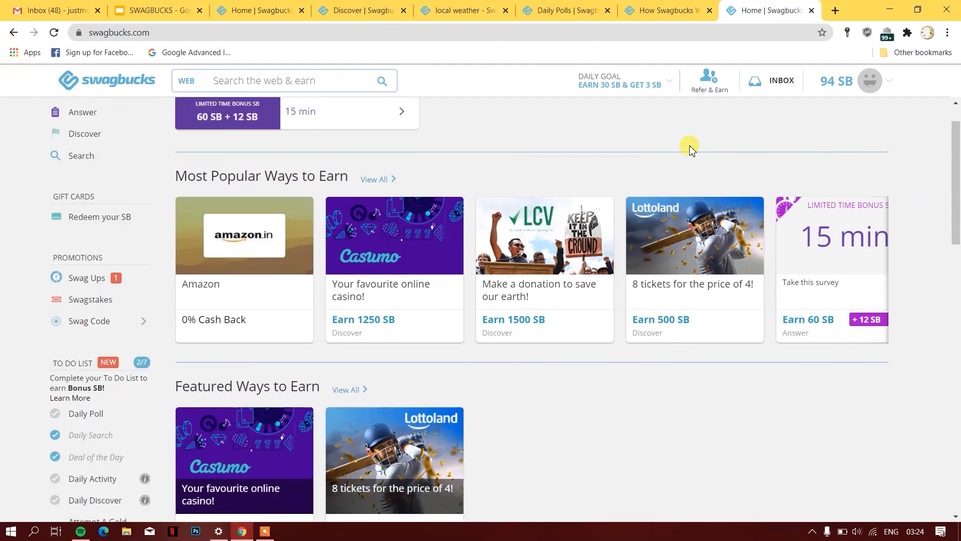
{"action": "scroll", "scroll_direction": "down", "scroll_amount": 3}
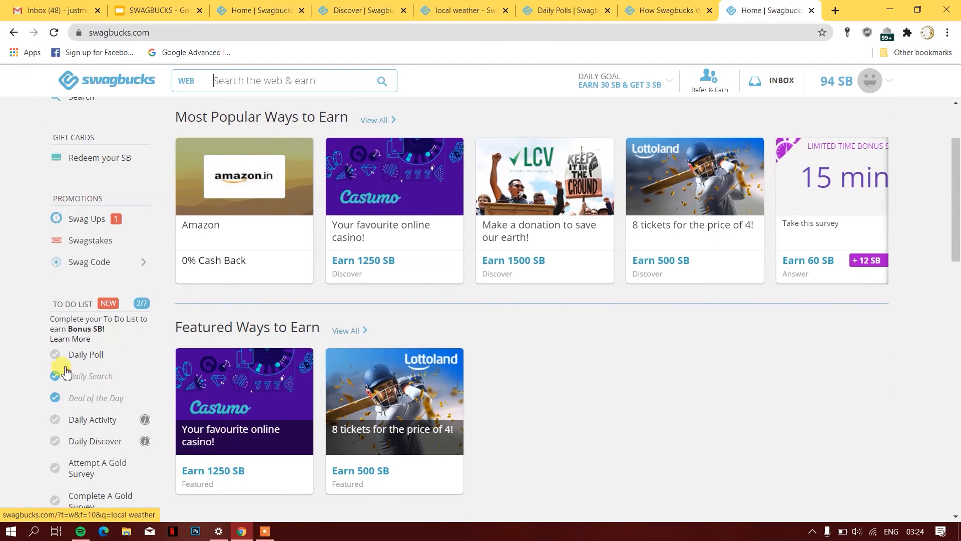
{"action": "mouse_move", "coordinate": [95, 398]}
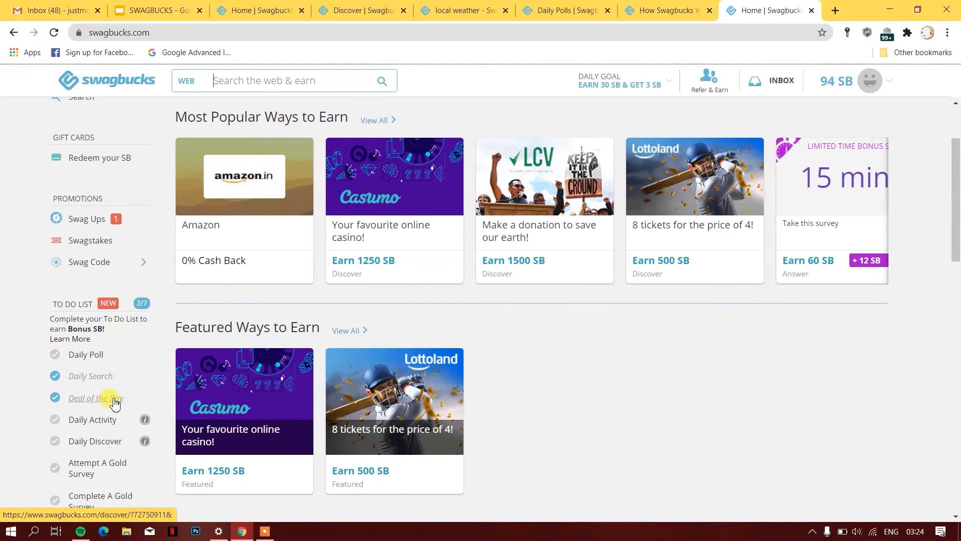
{"action": "mouse_move", "coordinate": [556, 335]}
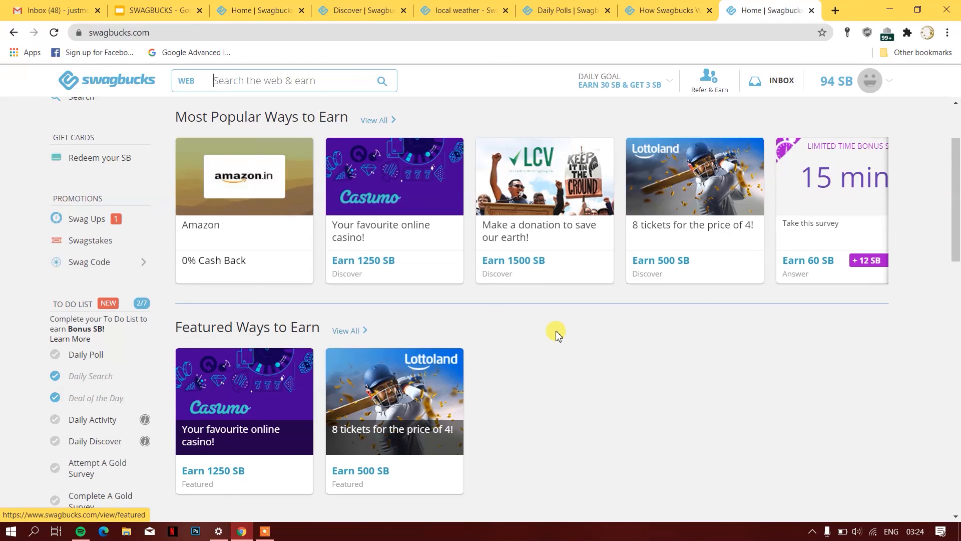
{"action": "scroll", "scroll_direction": "up", "scroll_amount": 3}
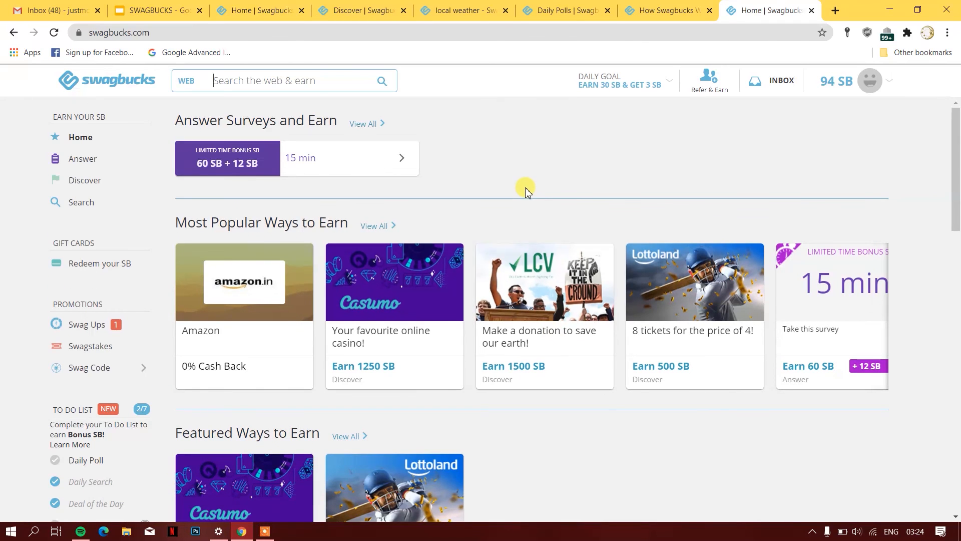
{"action": "mouse_move", "coordinate": [885, 319]}
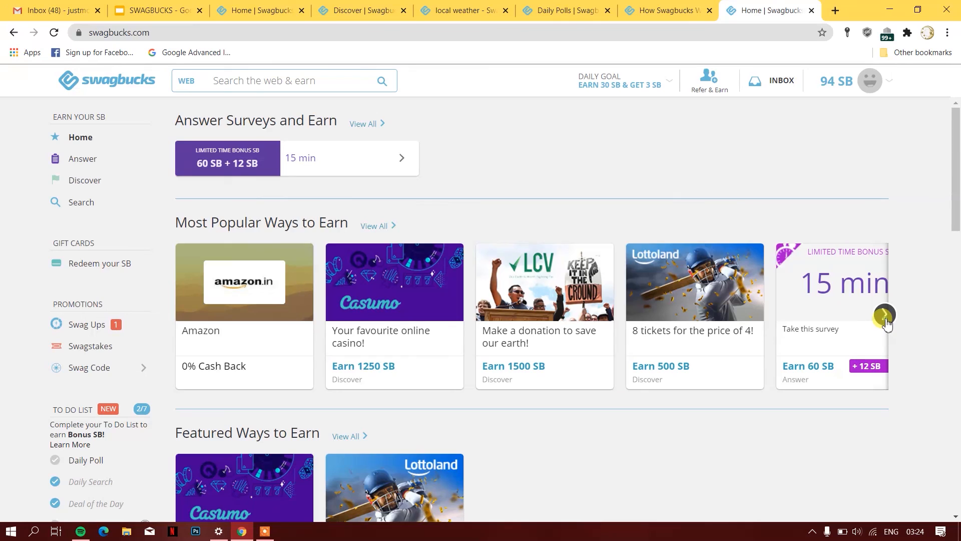
{"action": "left_click", "coordinate": [886, 316]}
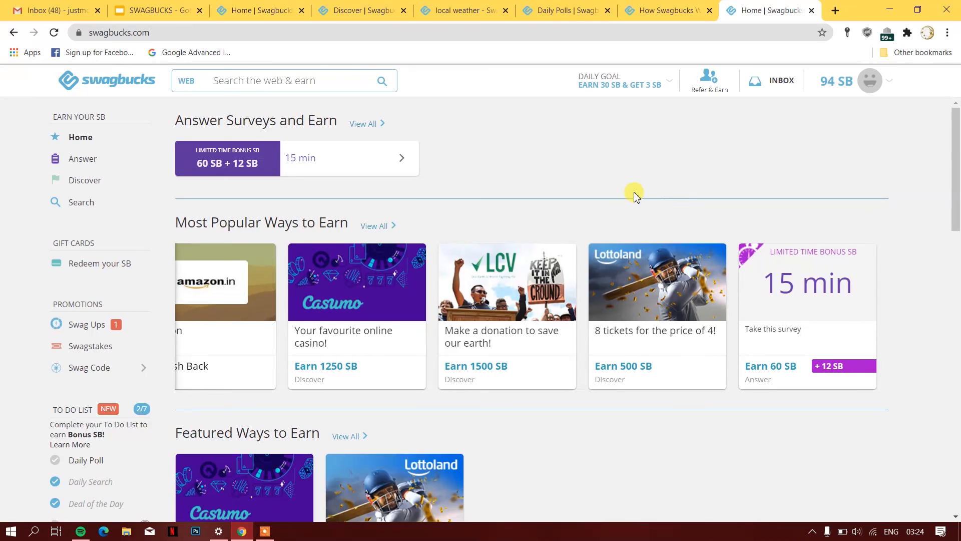